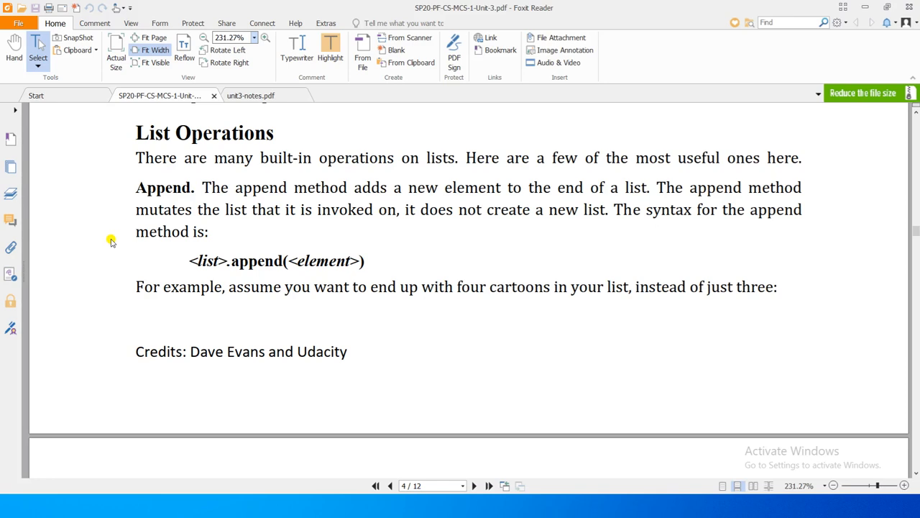
mouse_move(127, 200)
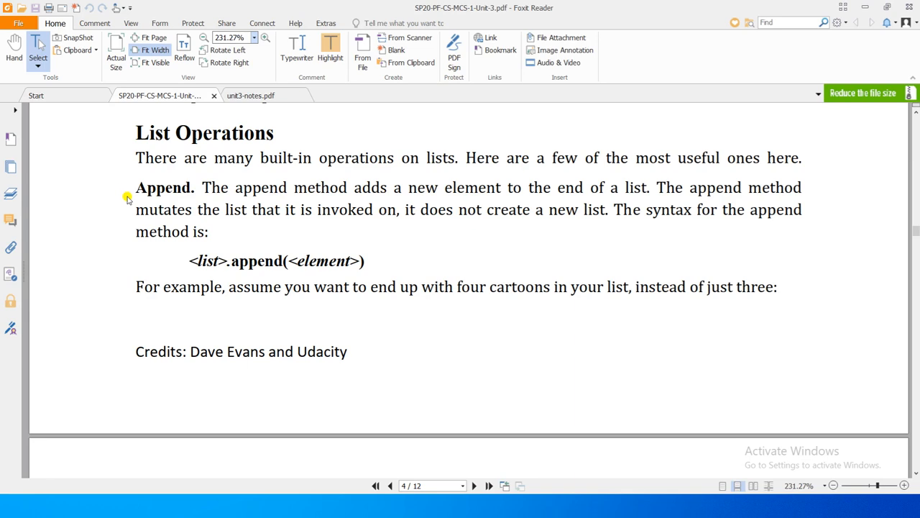
mouse_move(431, 157)
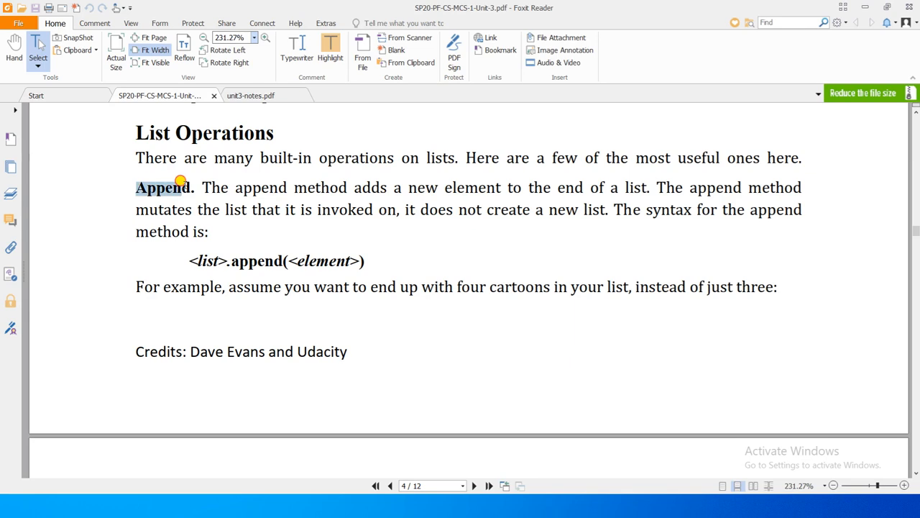
mouse_move(492, 174)
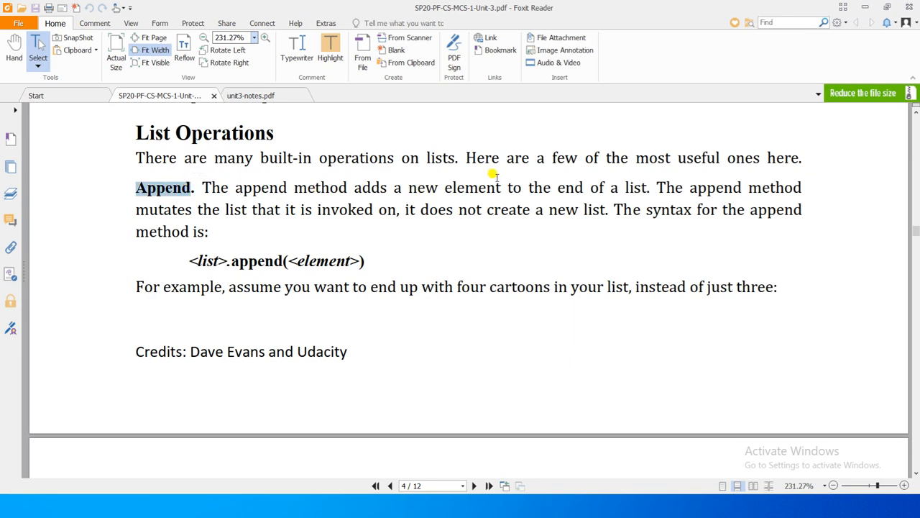
mouse_move(602, 200)
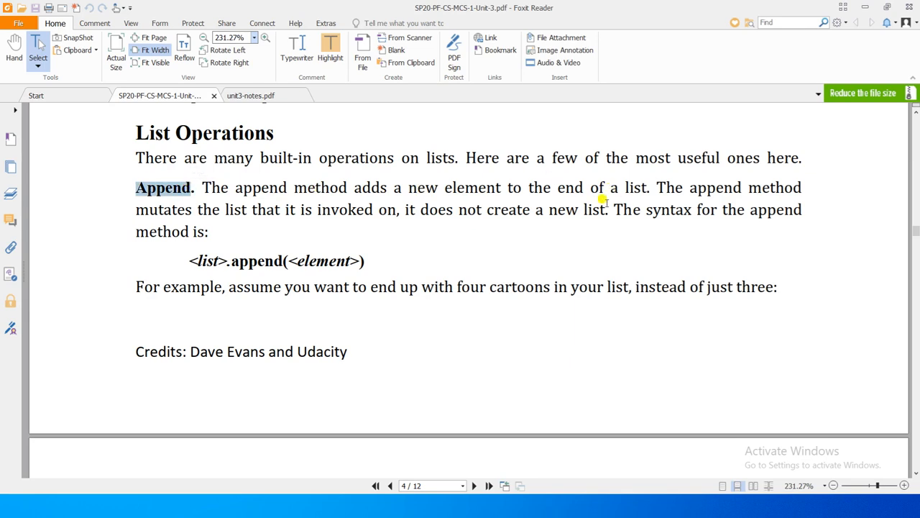
mouse_move(286, 211)
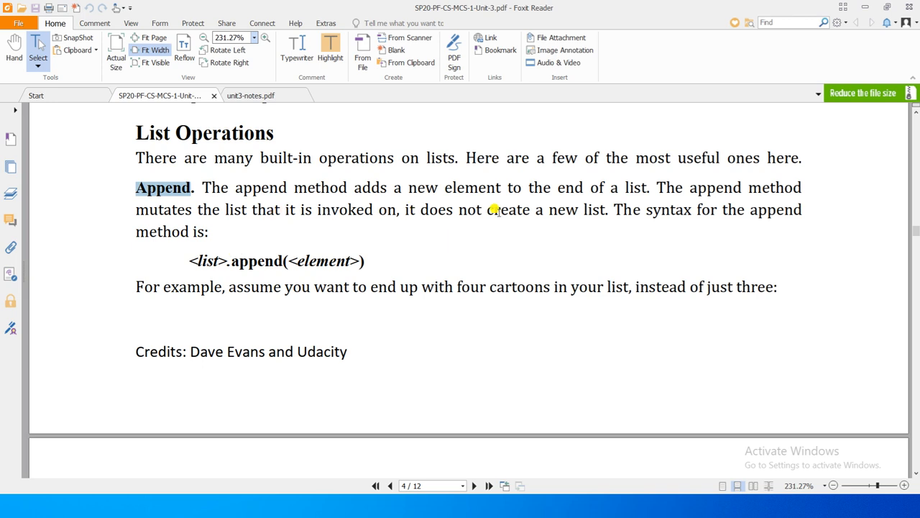
mouse_move(352, 247)
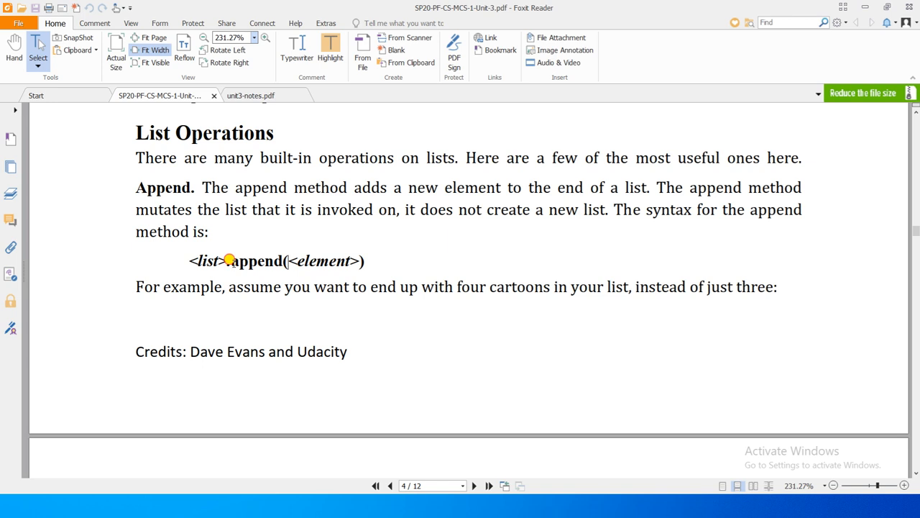
- Highlight the word append in the notes' syntax example and scroll further down the notes
double_click(255, 260)
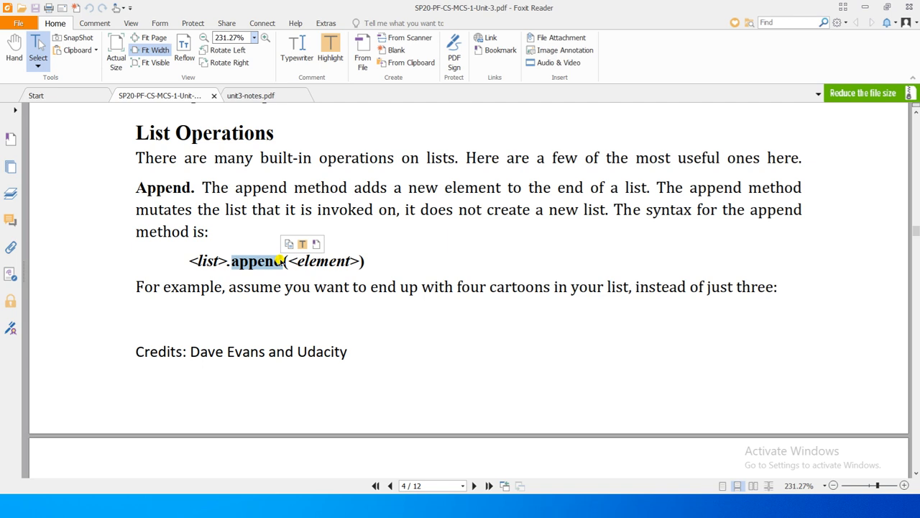
mouse_move(242, 319)
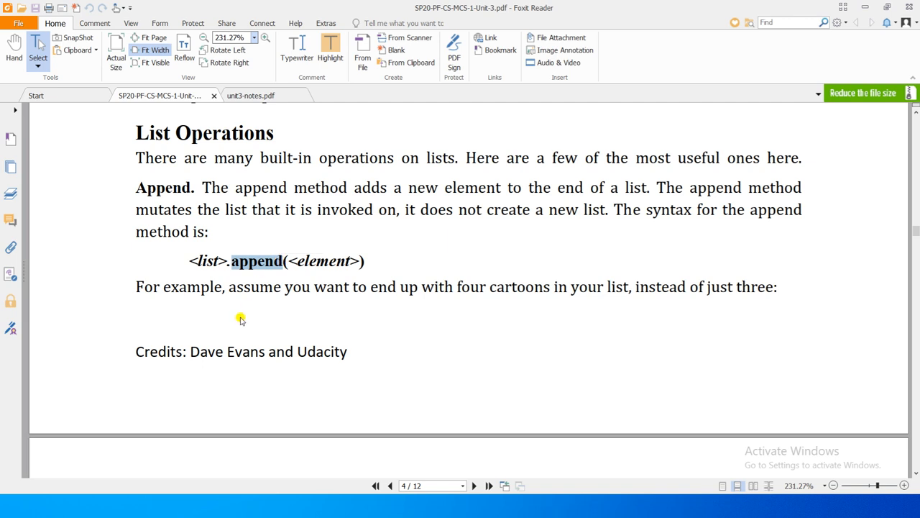
scroll("down", 3)
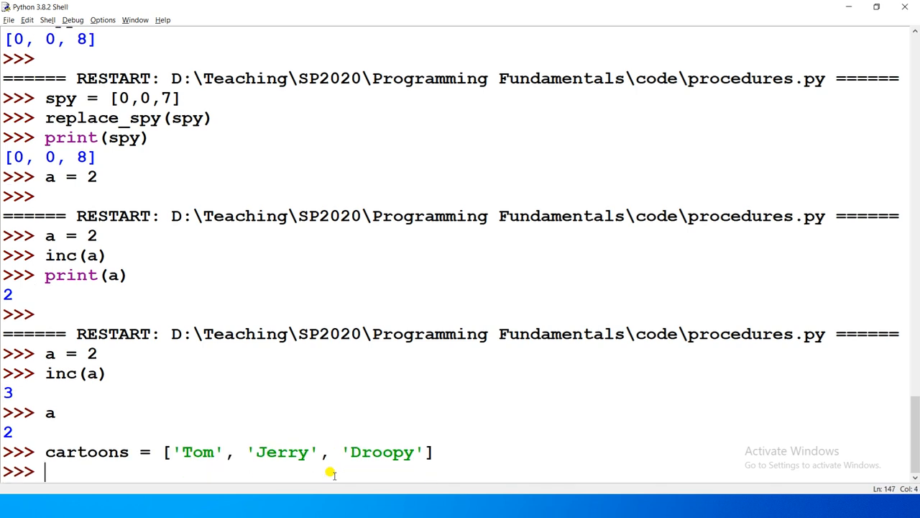
- Append 'Dog' to the cartoons list with cartoons.append('Dog')
type("cart")
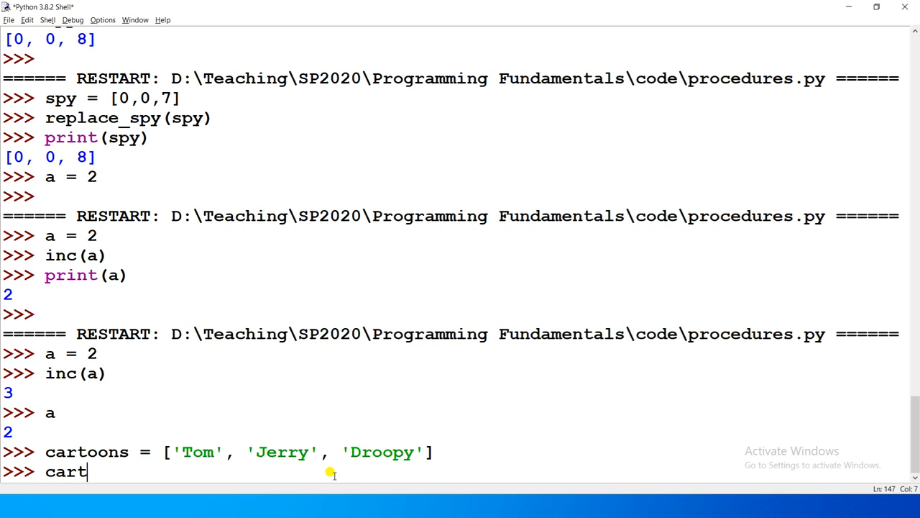
type("oons.a")
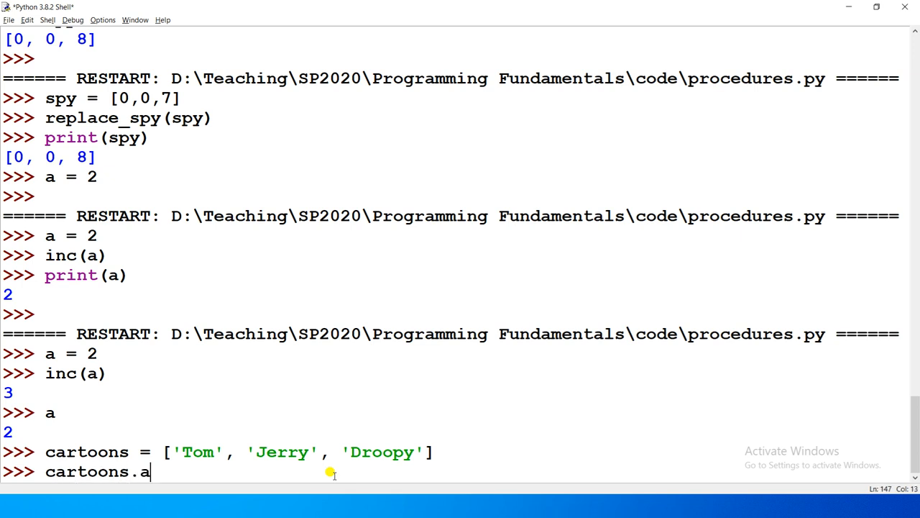
type("ppend")
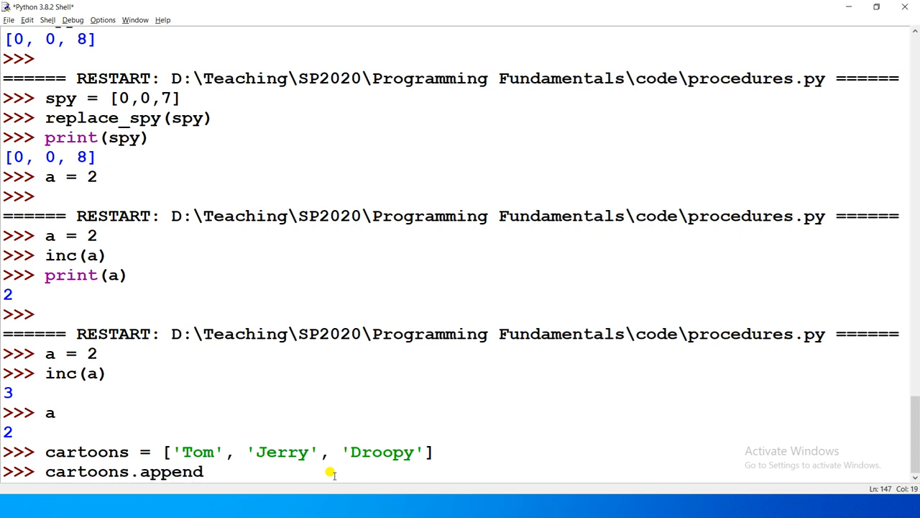
type("('")
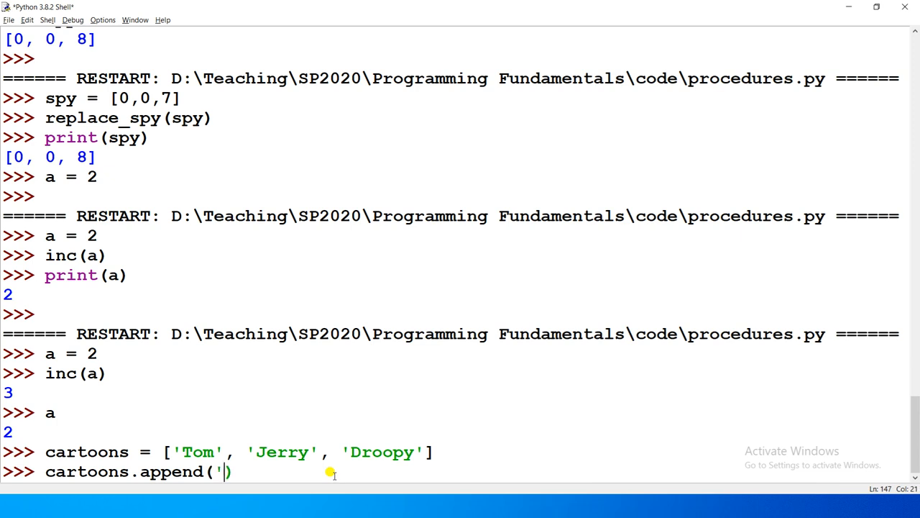
type("Dog")
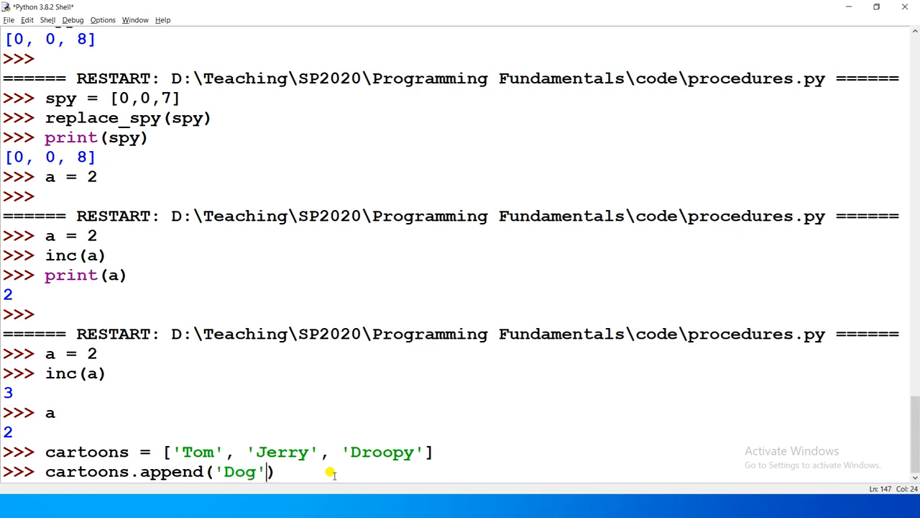
key("Return")
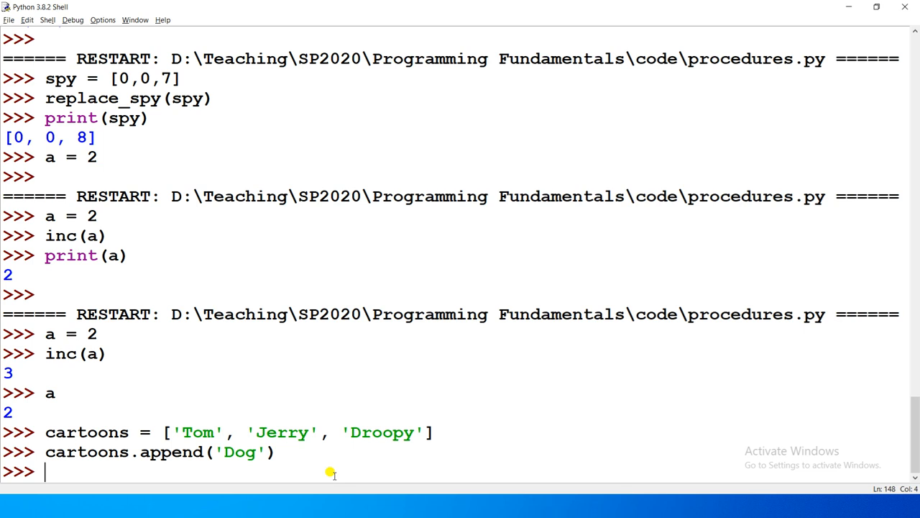
- Print cartoons to show Tom, Jerry, Droopy and Dog, pointing out the original three names
type("print()")
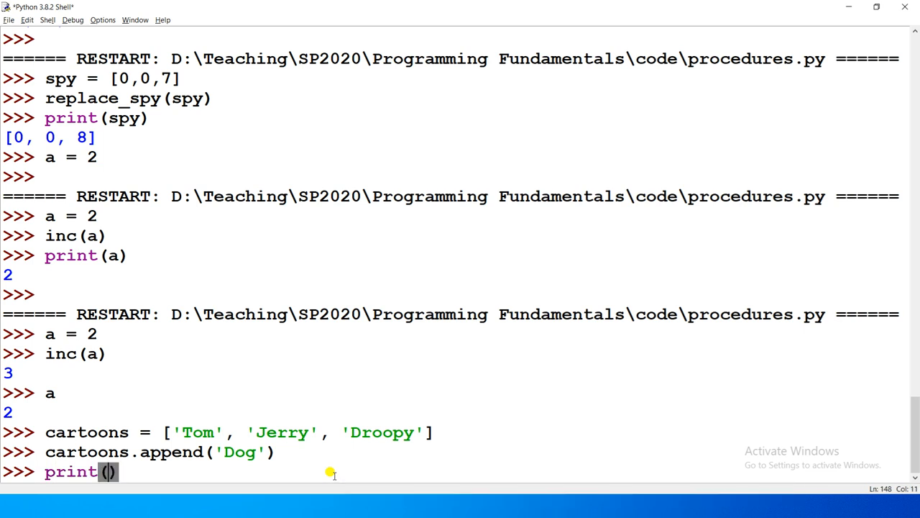
type("cartoo")
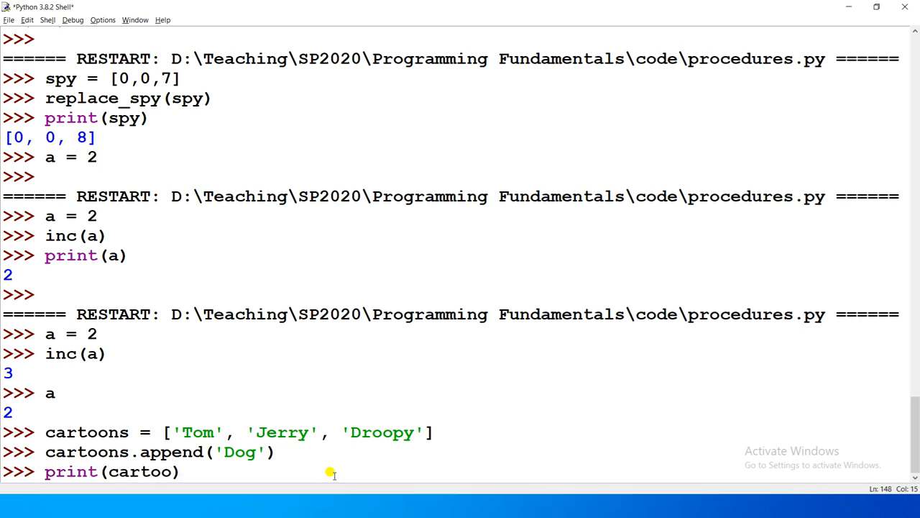
type("ns")
key("Return")
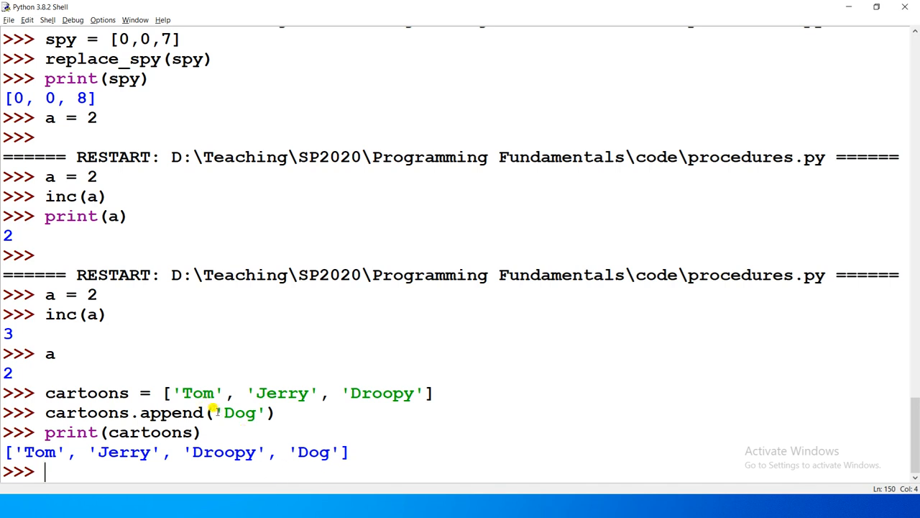
double_click(240, 411)
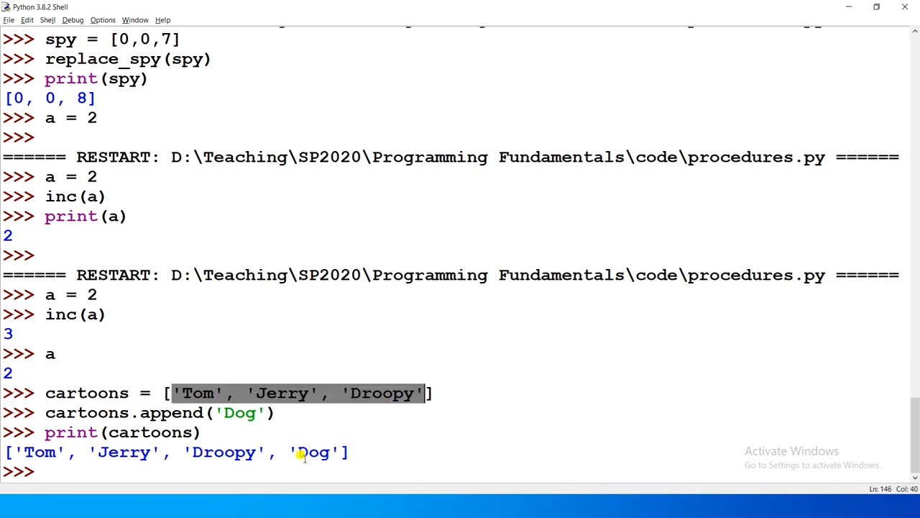
left_click(319, 451)
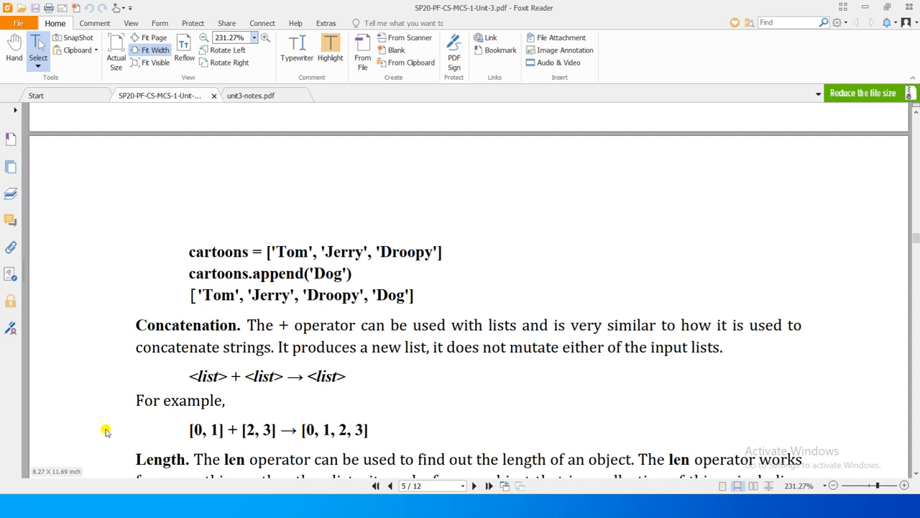
mouse_move(132, 322)
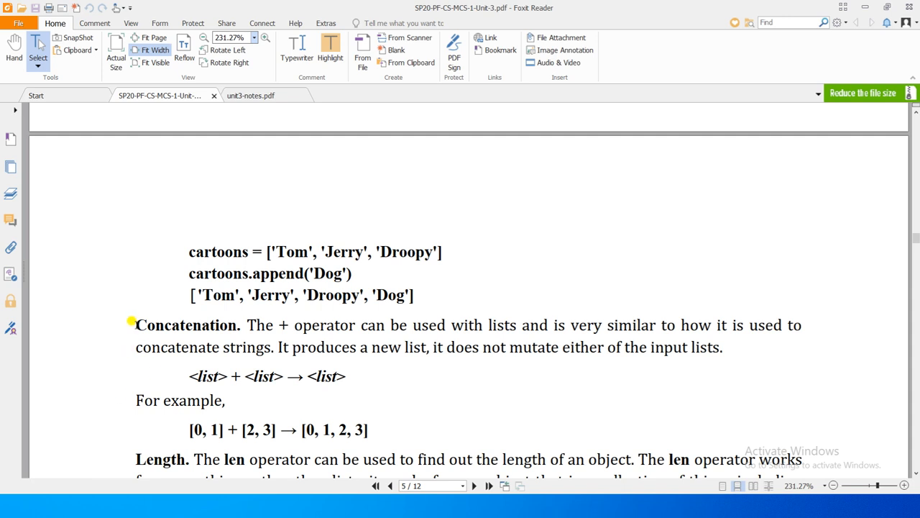
double_click(187, 325)
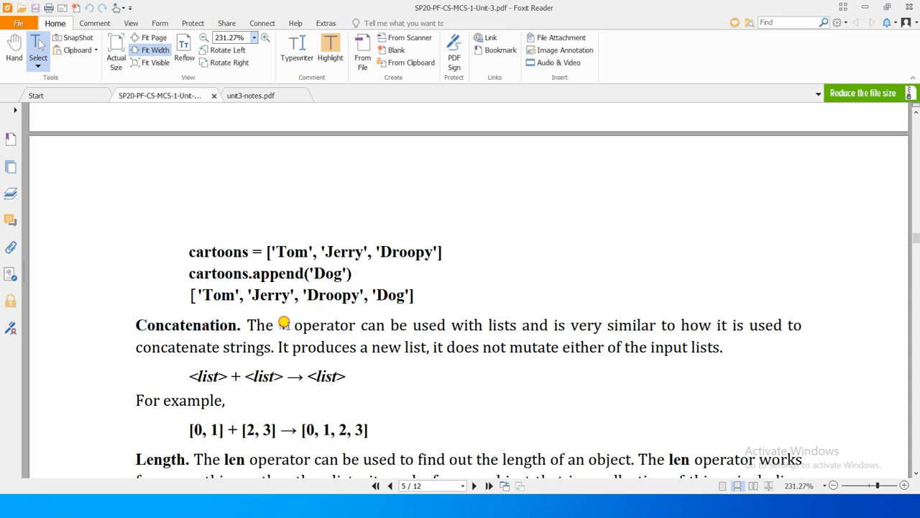
mouse_move(284, 322)
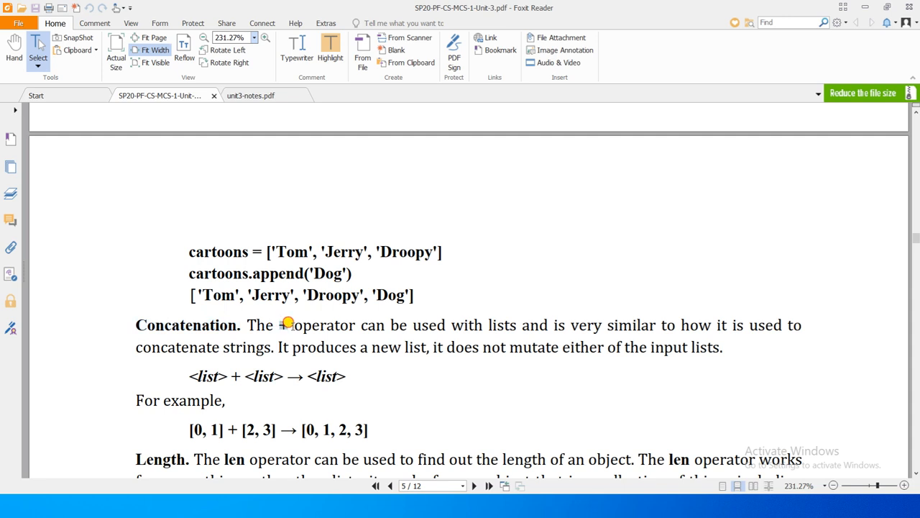
mouse_move(521, 328)
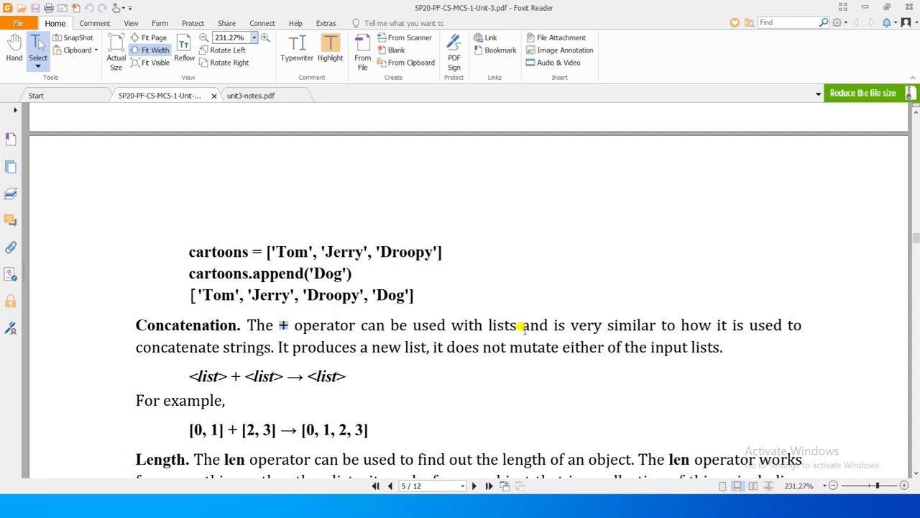
mouse_move(695, 325)
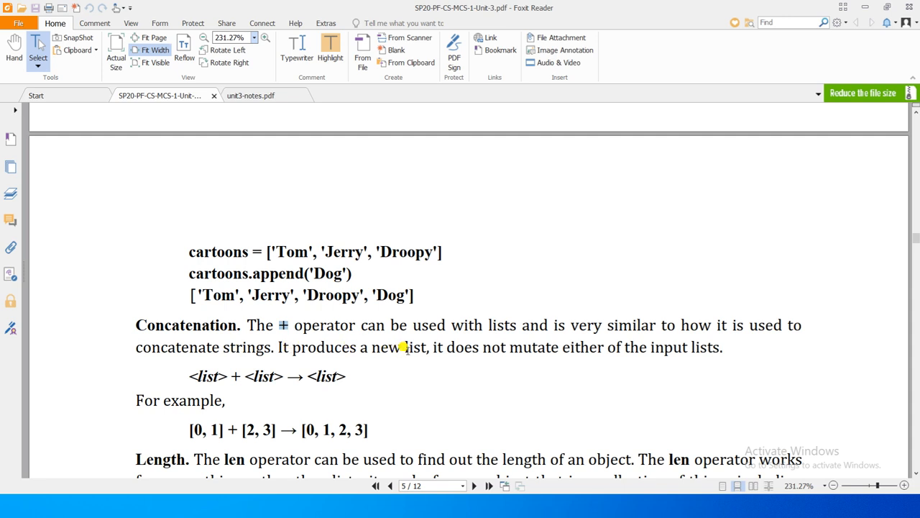
mouse_move(549, 344)
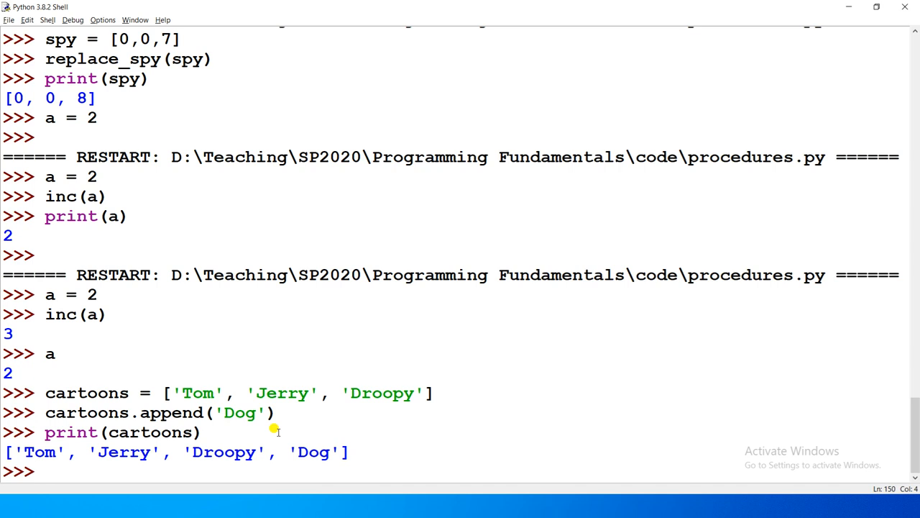
- Evaluate [0, 1] + [2, 3] to get [0, 1, 2, 3], then point out the append and print lines
type("[0, 1] + [2, 3]")
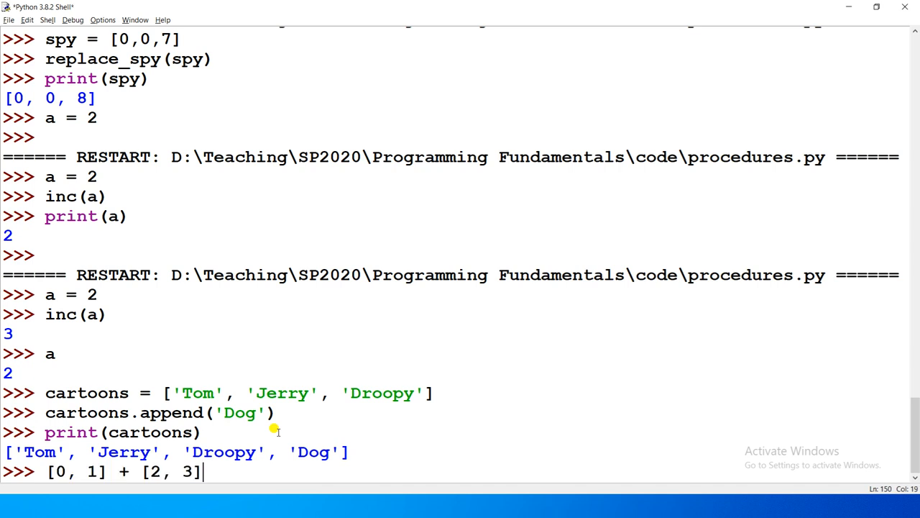
key("Return")
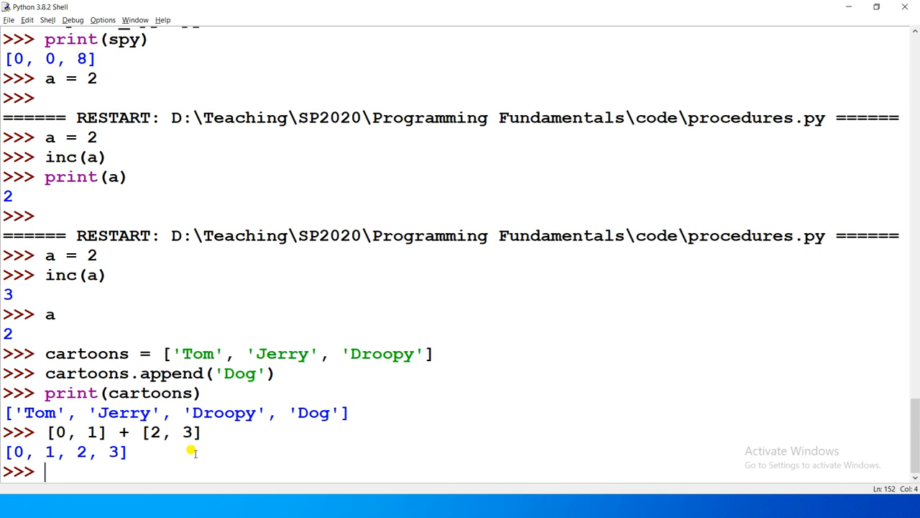
mouse_move(50, 446)
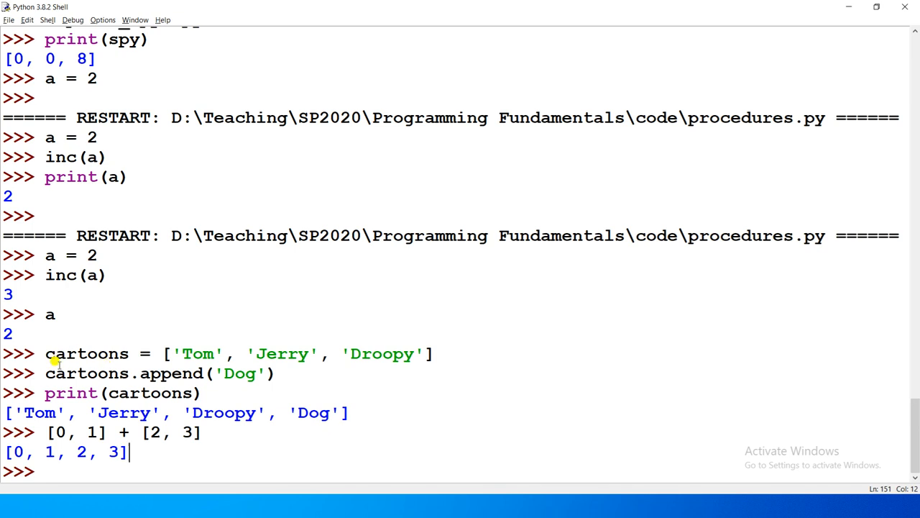
left_click_drag(44, 372, 204, 393)
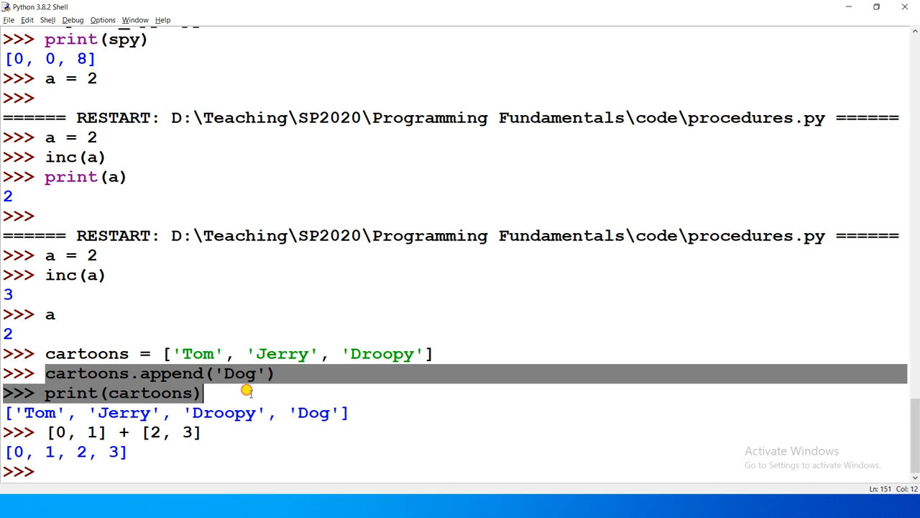
left_click(151, 432)
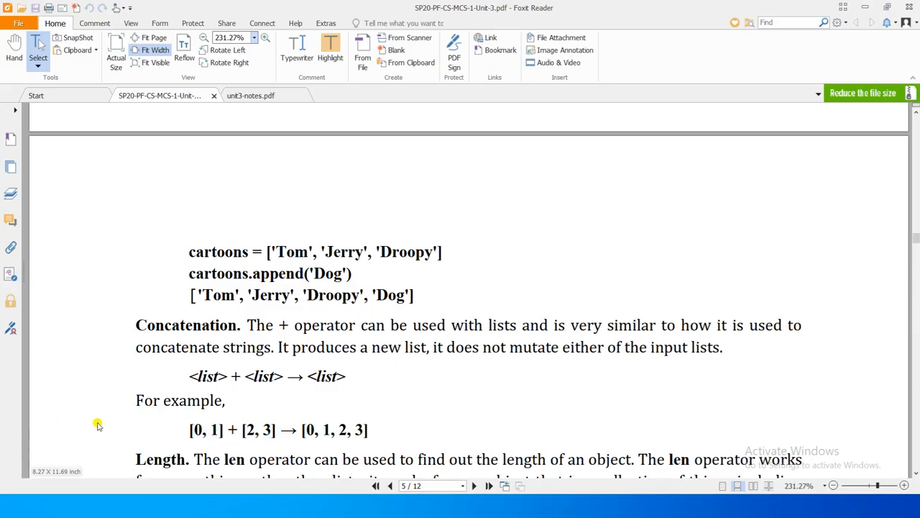
- Scroll the unit-3 notes down to the Length section with its len examples
scroll("down", 3)
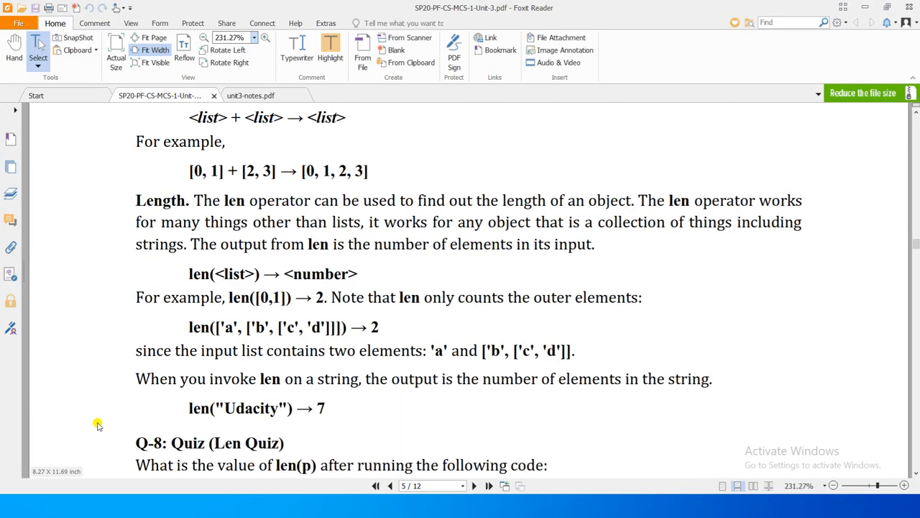
scroll("down", 3)
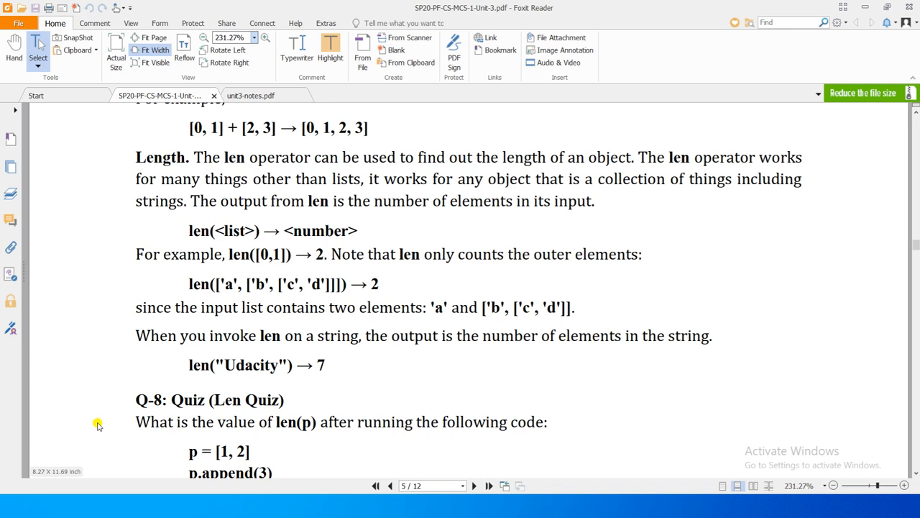
mouse_move(118, 225)
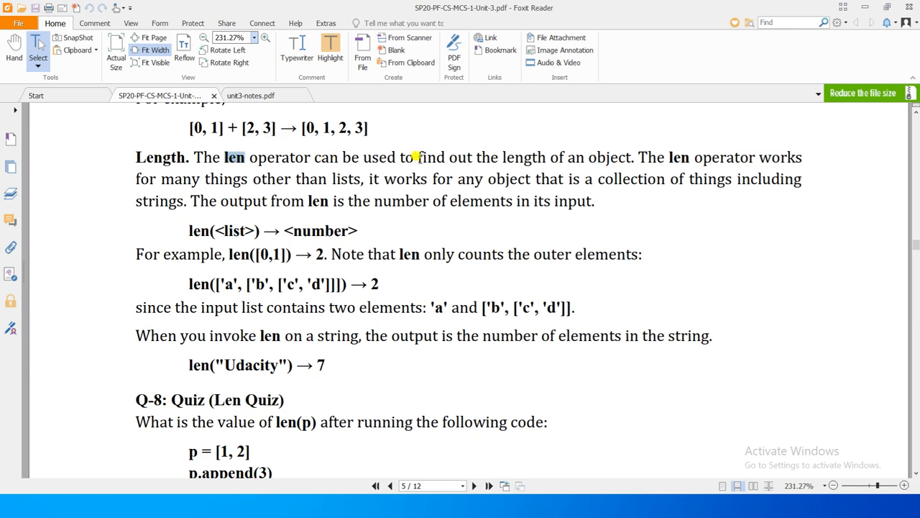
mouse_move(589, 157)
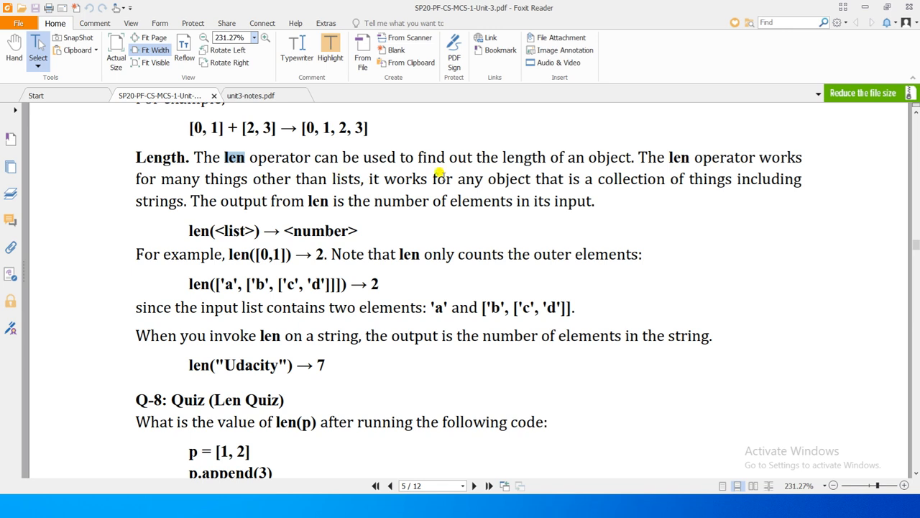
mouse_move(663, 174)
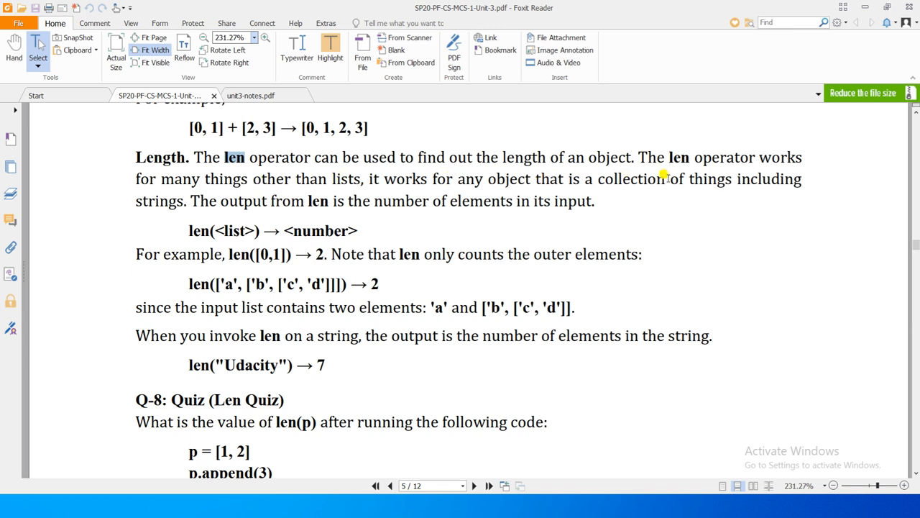
mouse_move(301, 219)
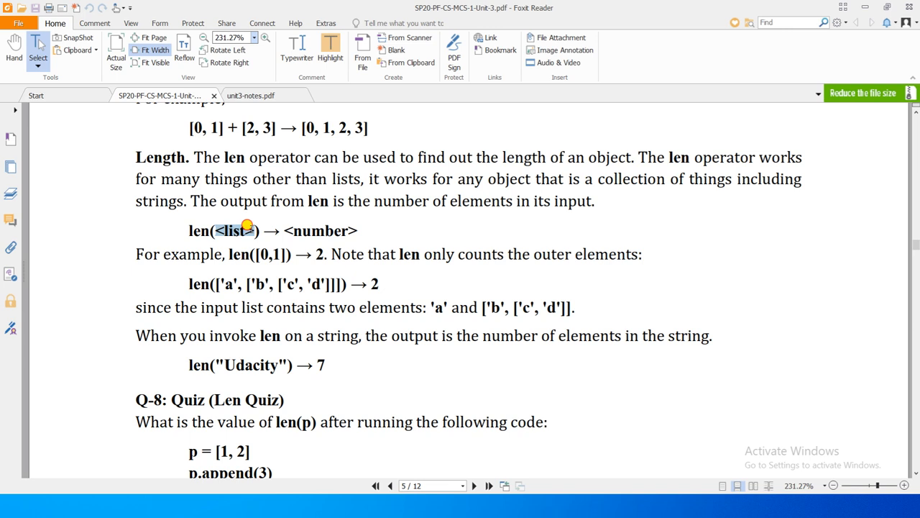
mouse_move(224, 253)
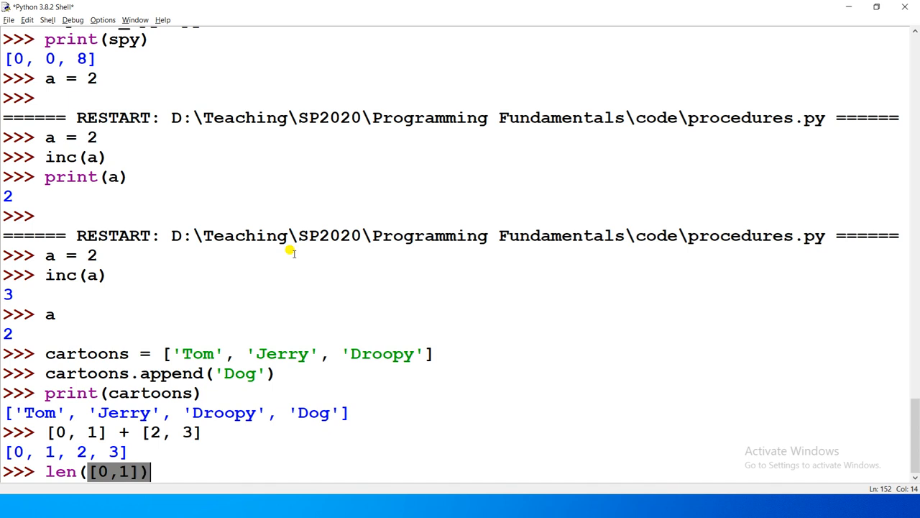
- Evaluate len([0,1]) giving 2 and finish entering len(['a', ['b', ['c', 'd']]])
key("Return")
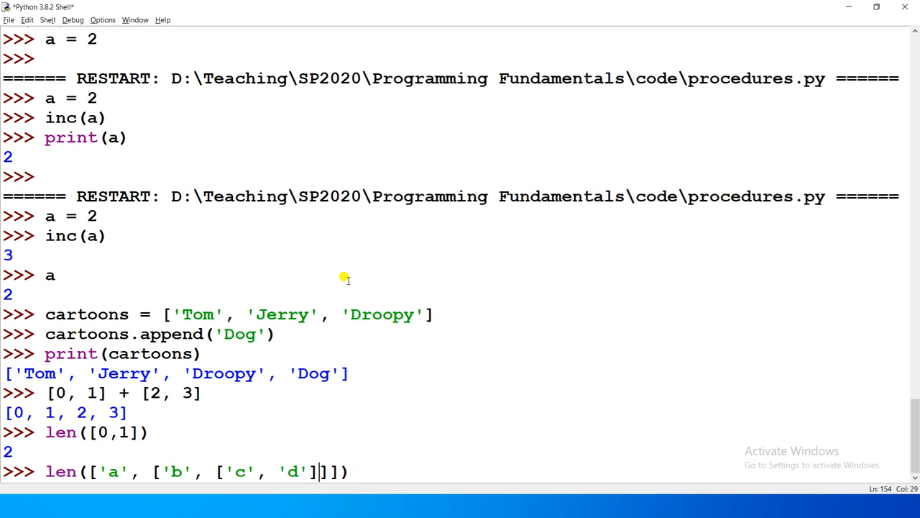
type(")")
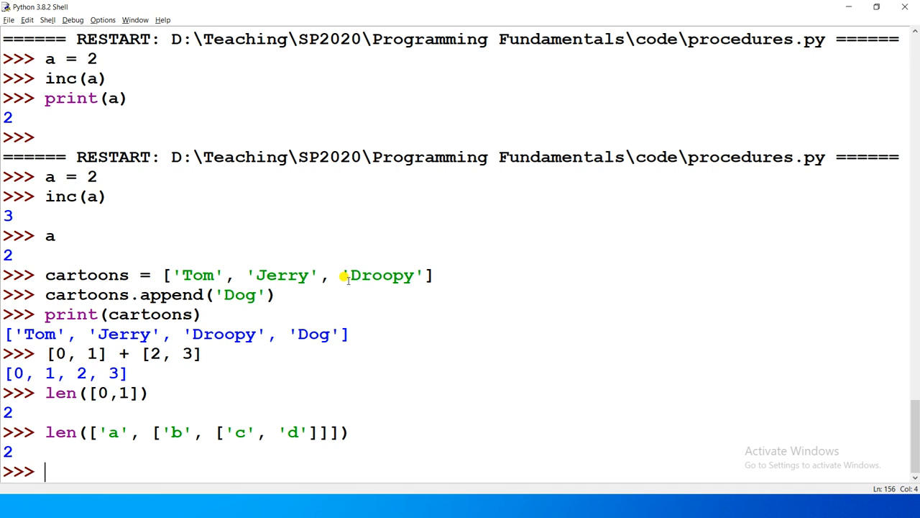
mouse_move(109, 439)
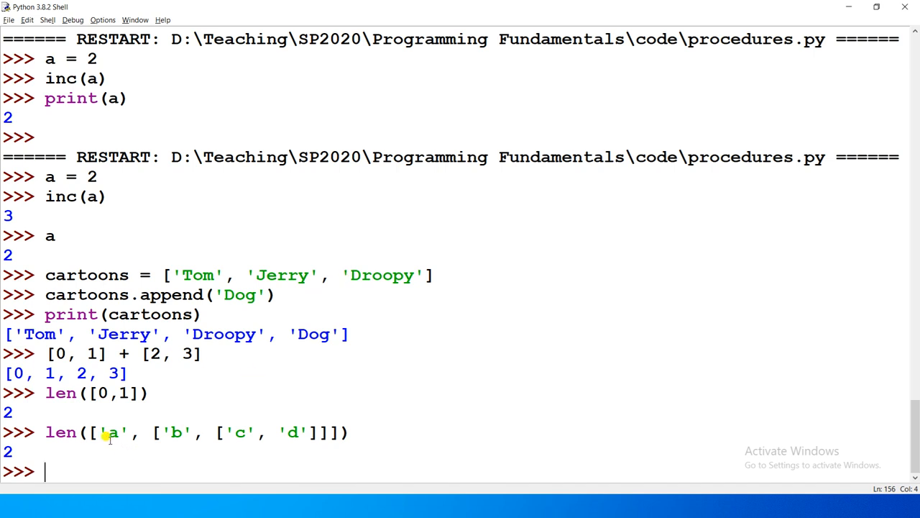
mouse_move(189, 439)
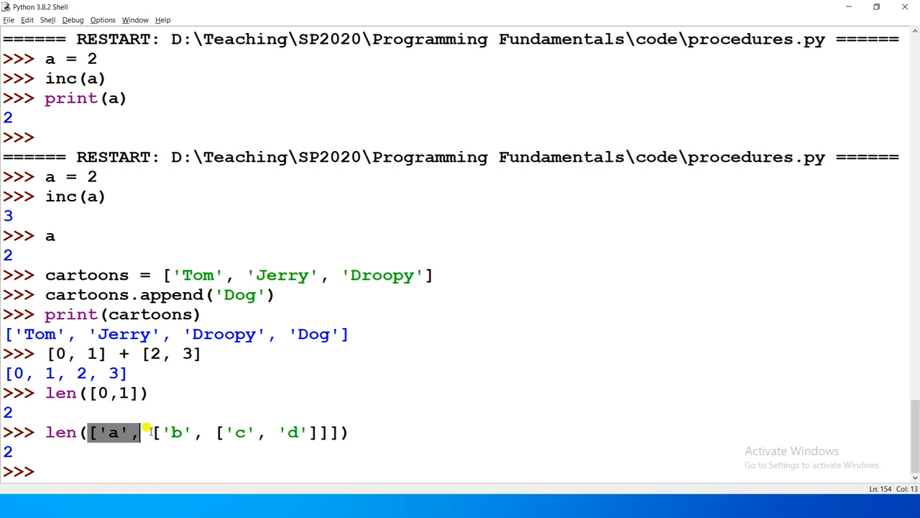
- Mark 'a' as the first outer element, then the nested second element and its innermost 'd'
left_click_drag(147, 431, 322, 431)
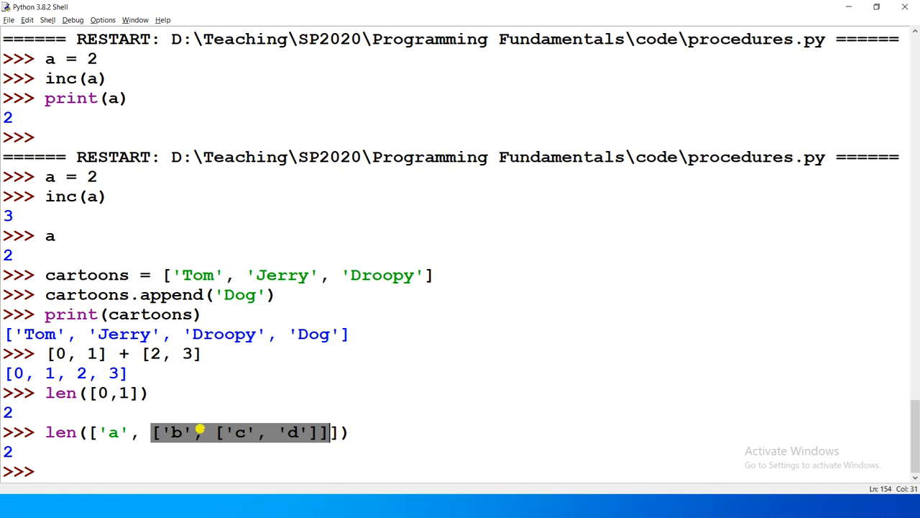
left_click(212, 431)
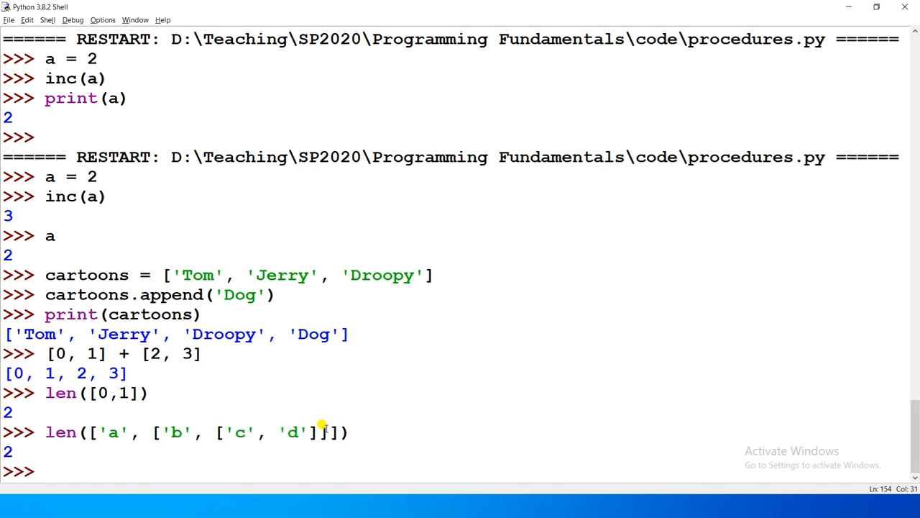
left_click_drag(214, 431, 302, 431)
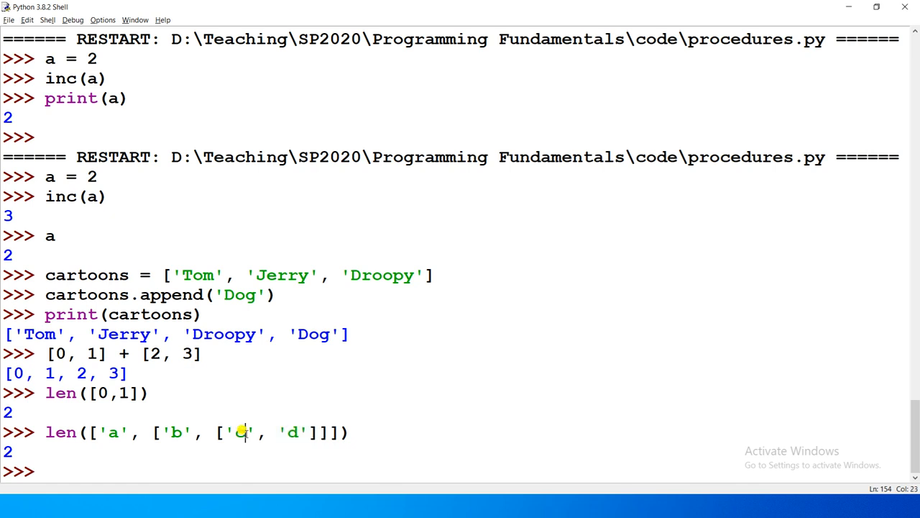
double_click(240, 432)
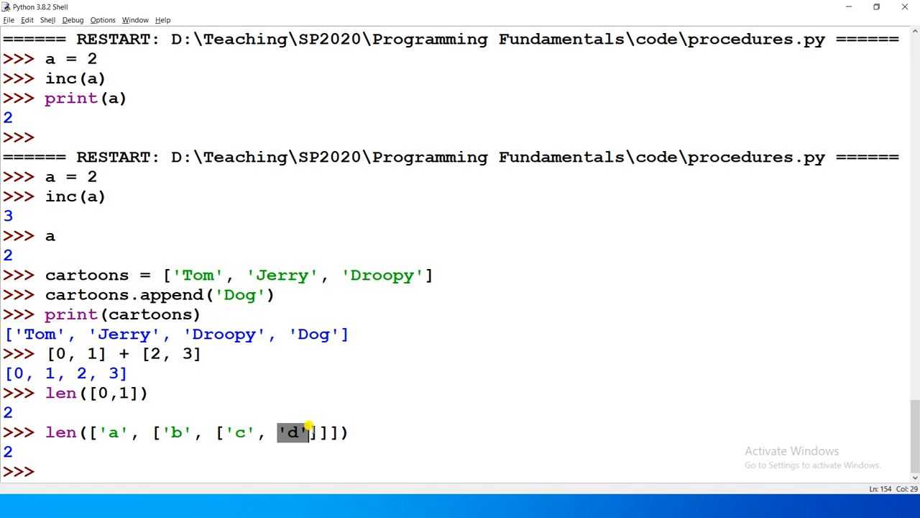
mouse_move(86, 431)
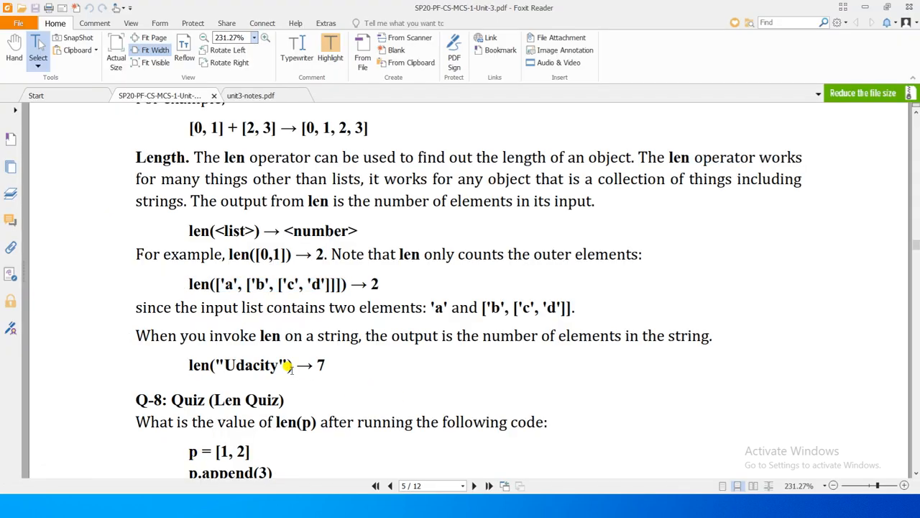
mouse_move(331, 335)
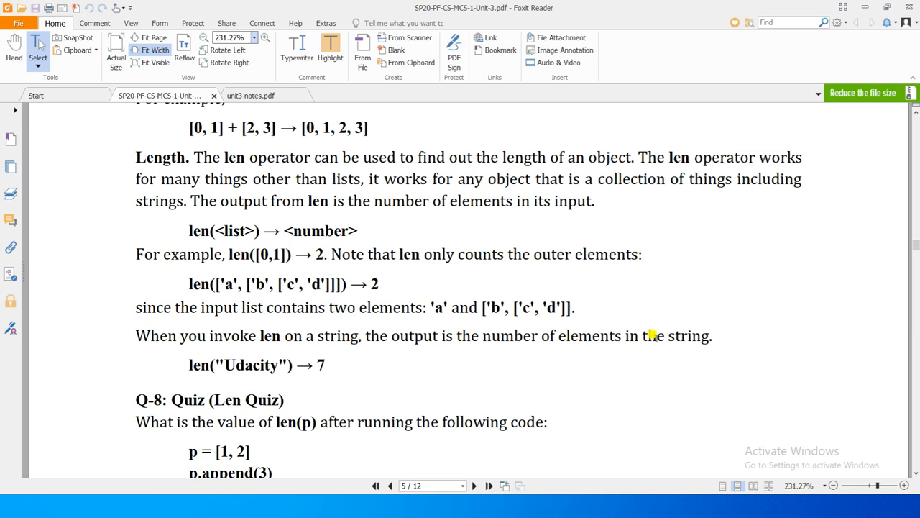
mouse_move(184, 362)
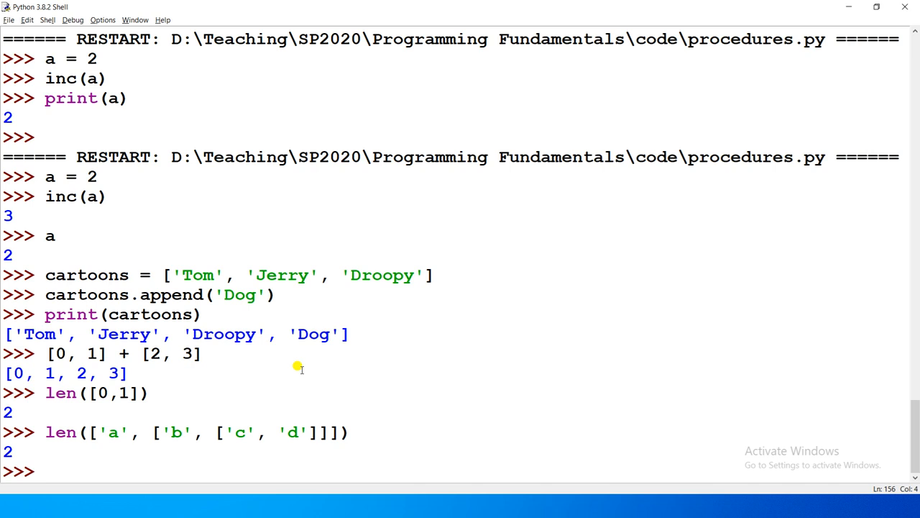
- Evaluate len("Udacity") giving 7 and len('a') giving 1, then recall that line and measure 'ab'
key("Return")
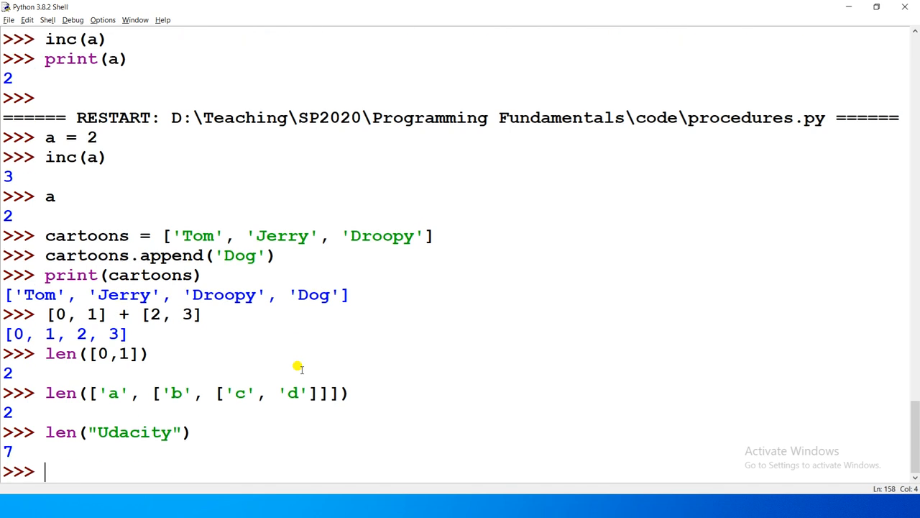
type("len")
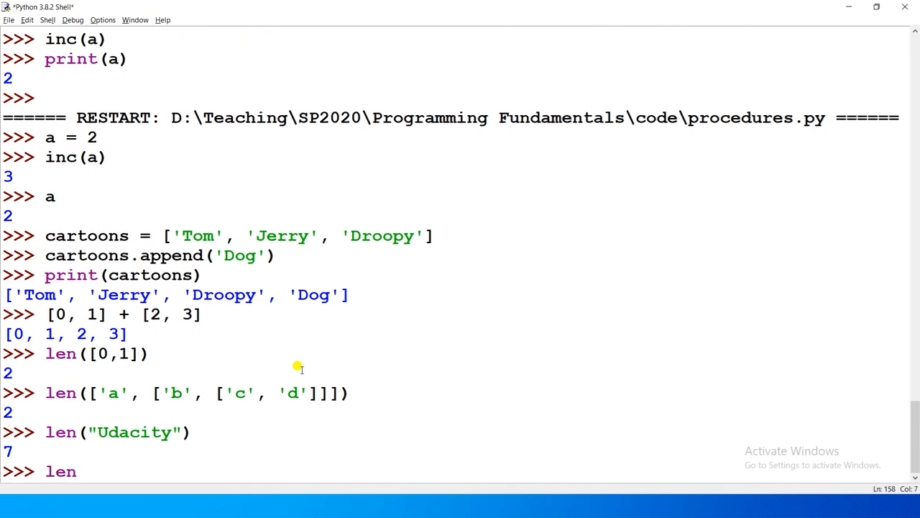
type("(")
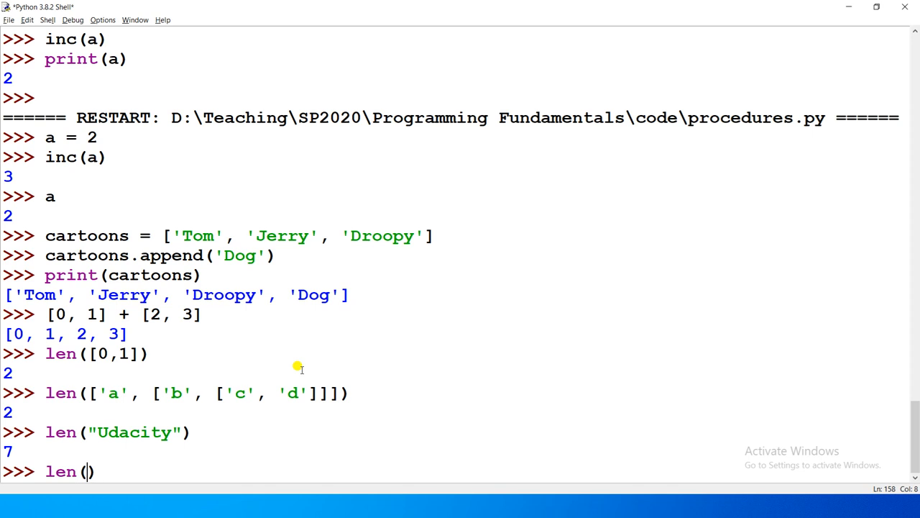
type("'a'")
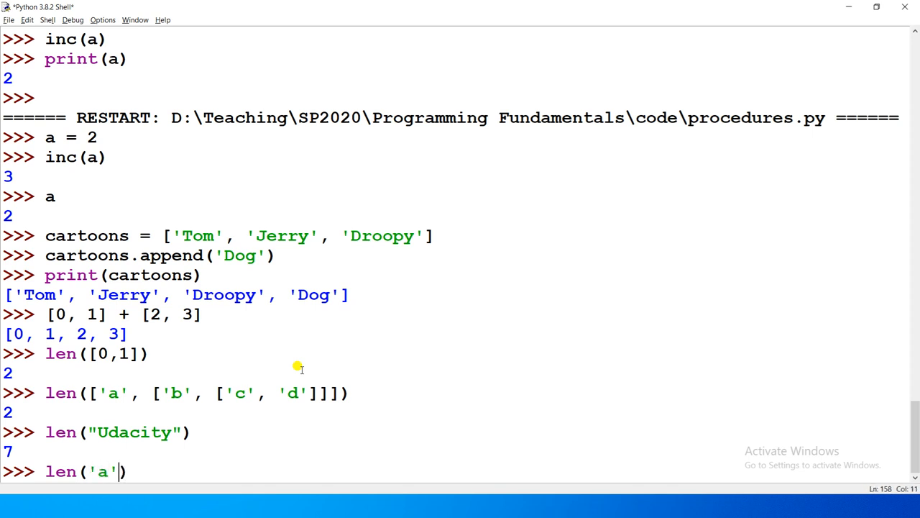
key("Return")
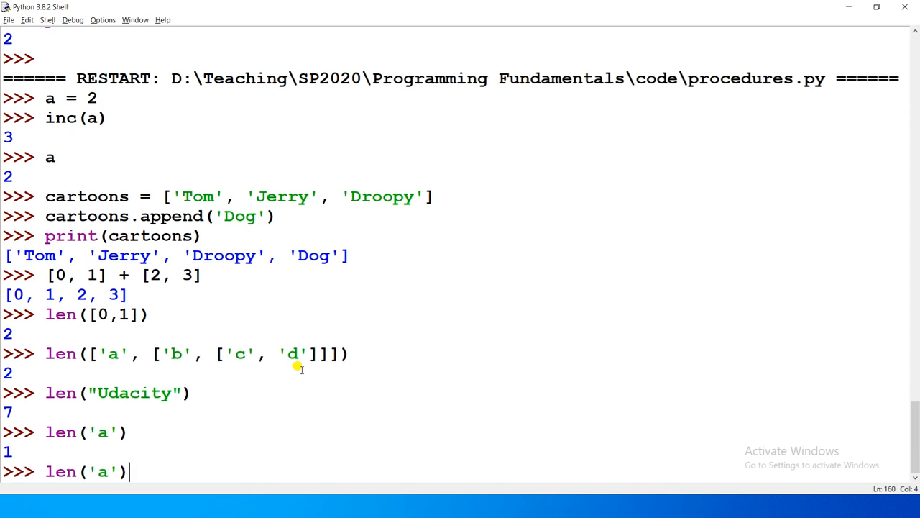
type("b")
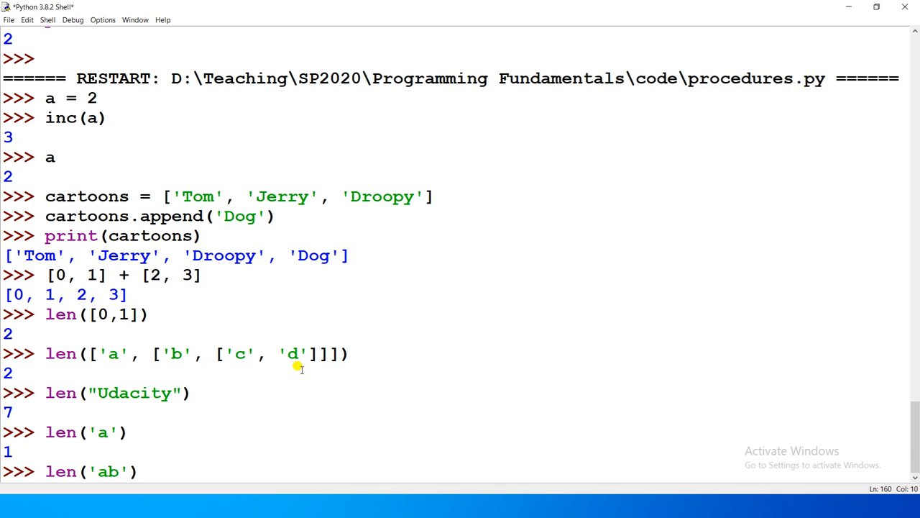
key("Return")
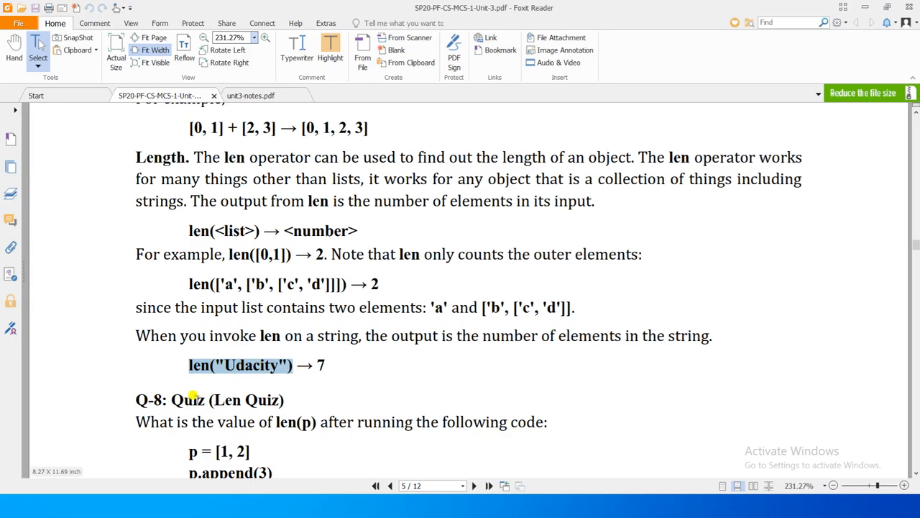
- Scroll the notes past len("Udacity") to the Q-8 Len Quiz and Q-9 Quiz questions
scroll("down", 3)
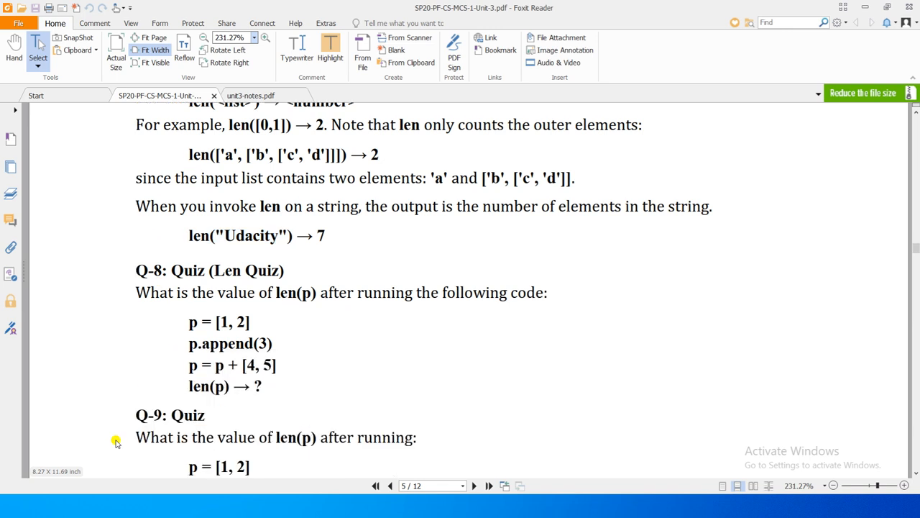
scroll("down", 3)
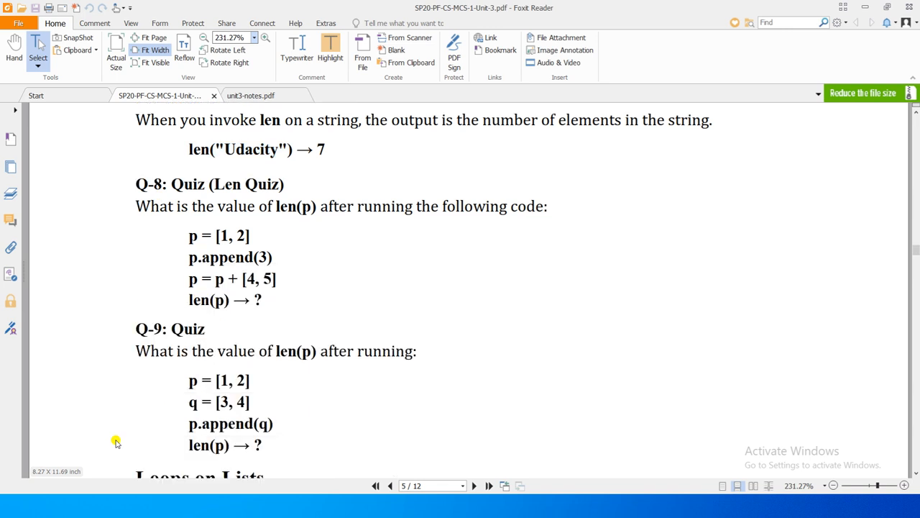
scroll("down", 3)
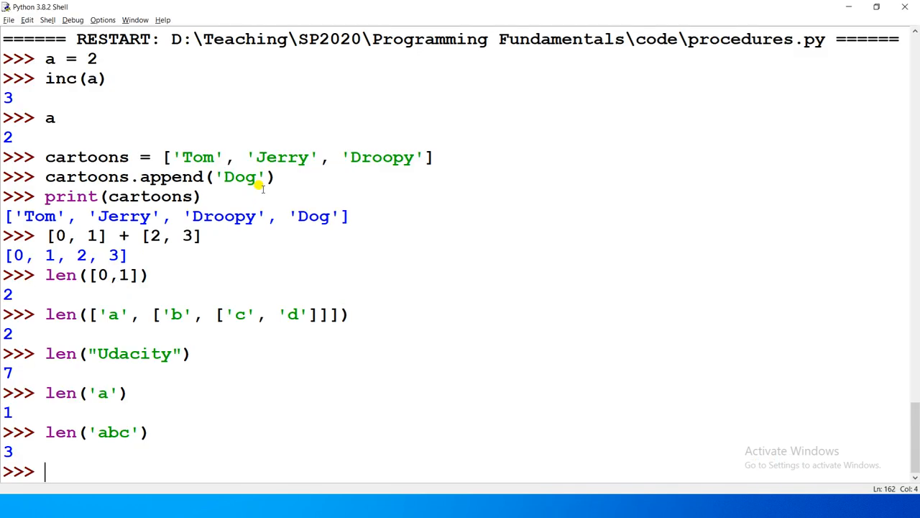
- Build p from [1, 2] by appending 3 and concatenating [4, 5]
type("p = [1, 2]")
type("p.append(3)")
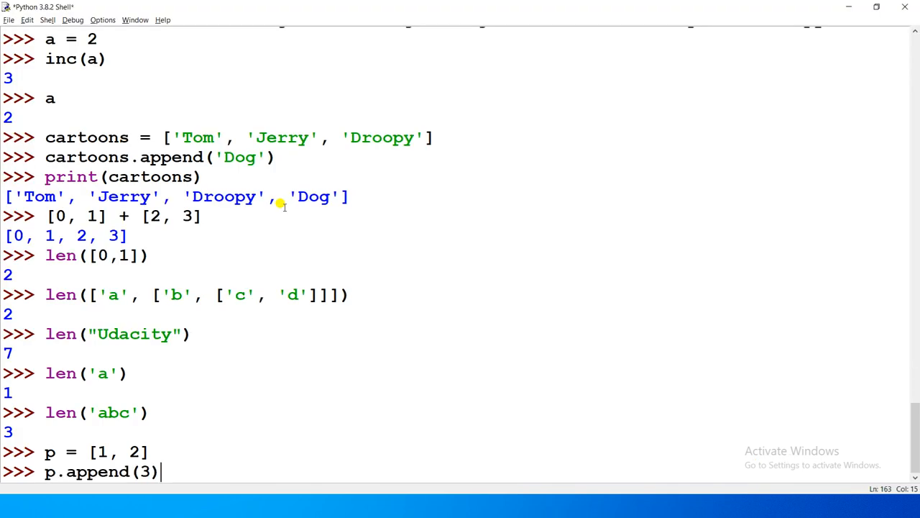
key("Return")
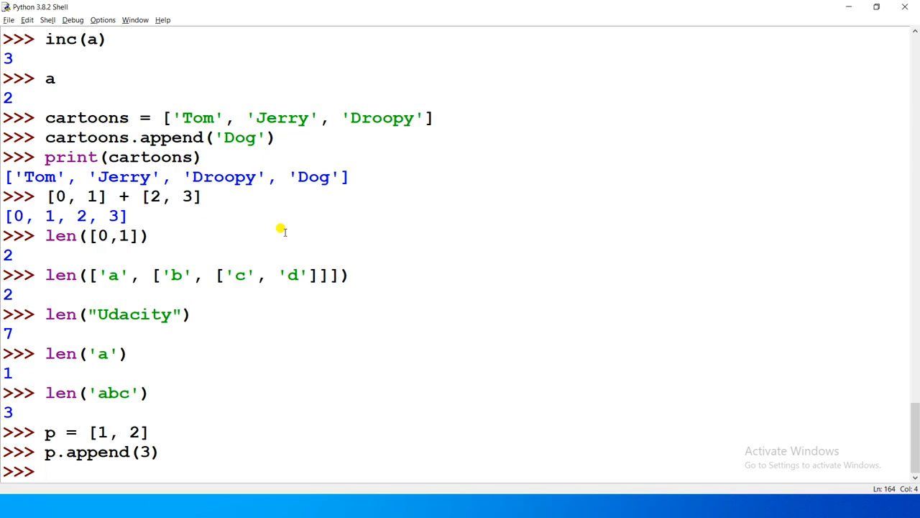
type("p = p + [4, 5]")
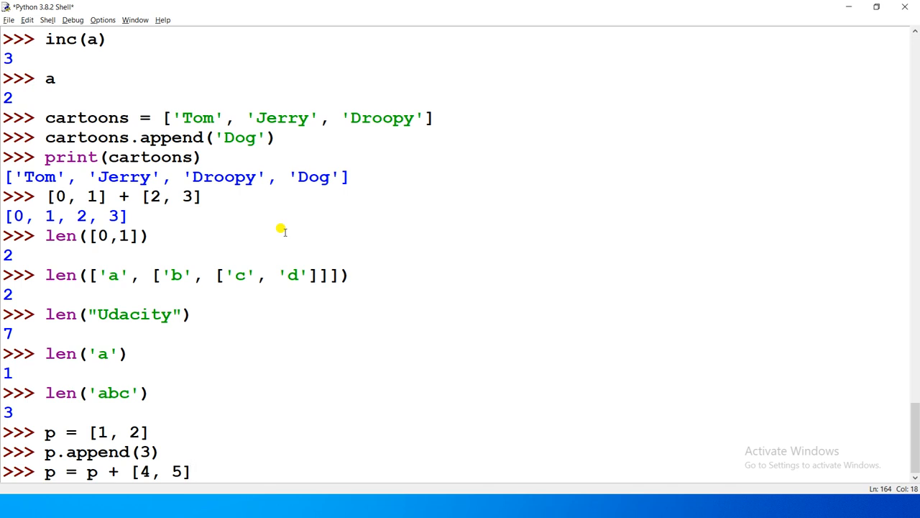
left_click(190, 471)
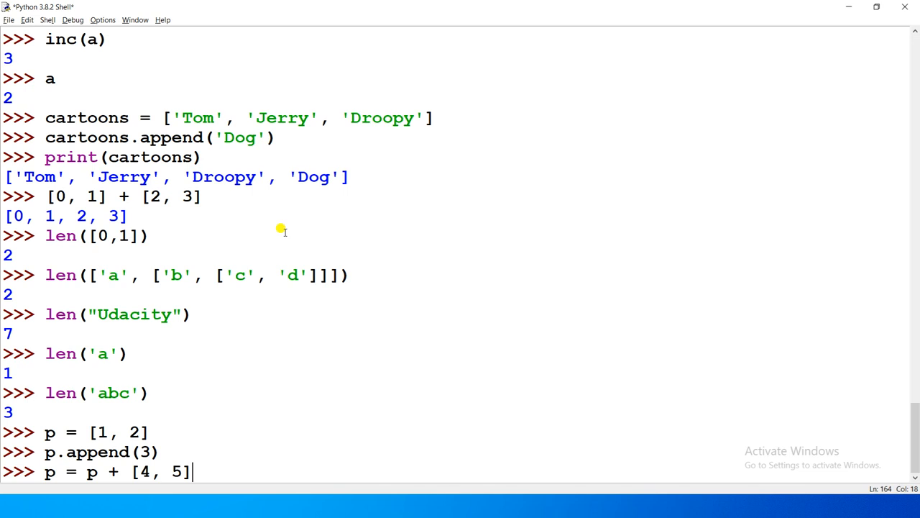
key("Return")
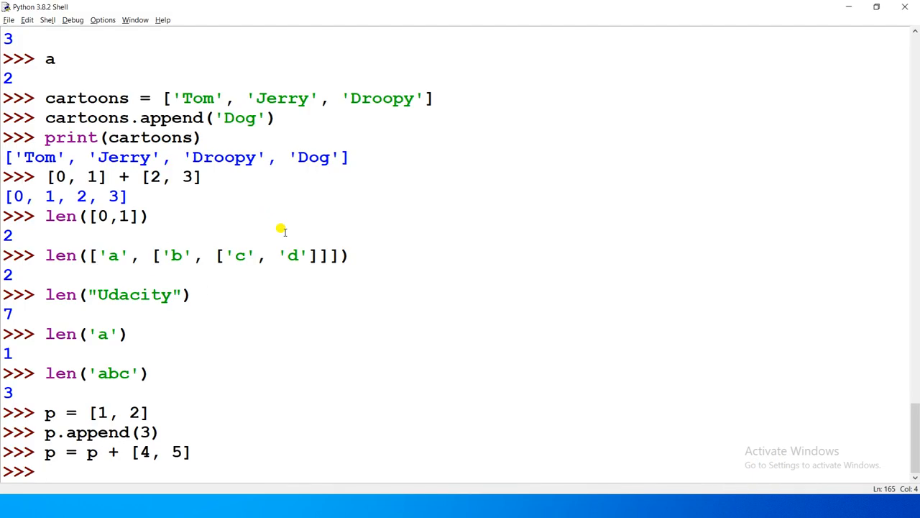
- Evaluate len(p) returning 5, then print p
left_click(44, 471)
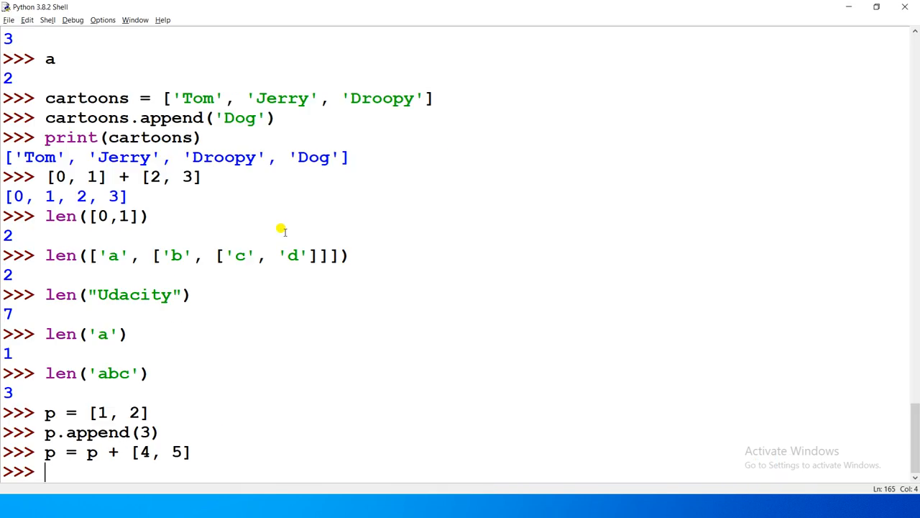
type("len()")
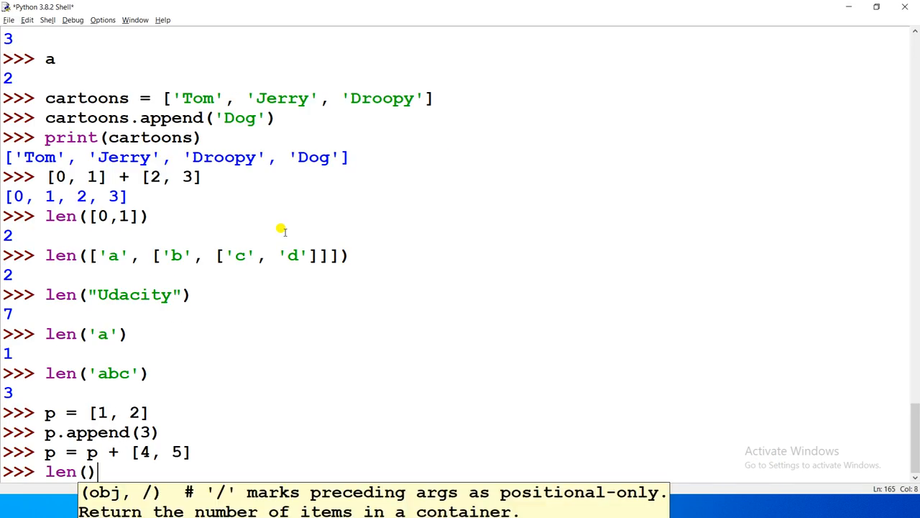
type("p")
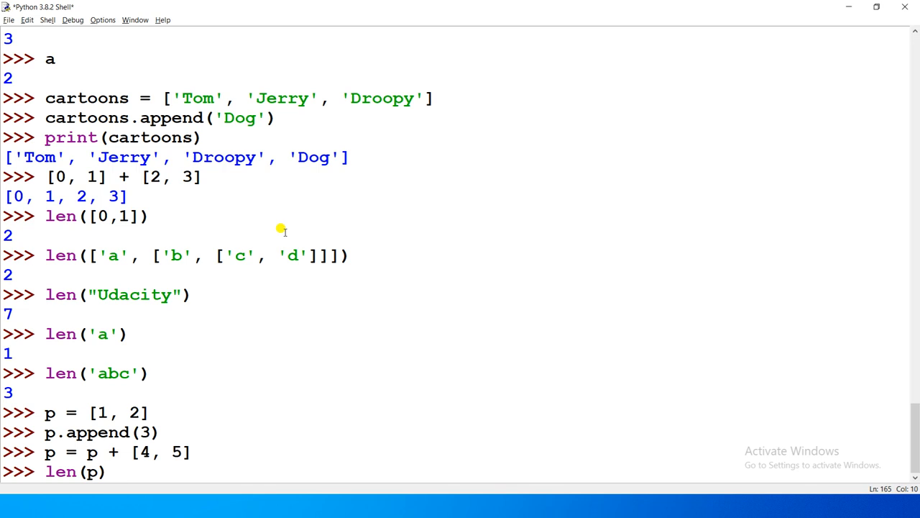
key("Return")
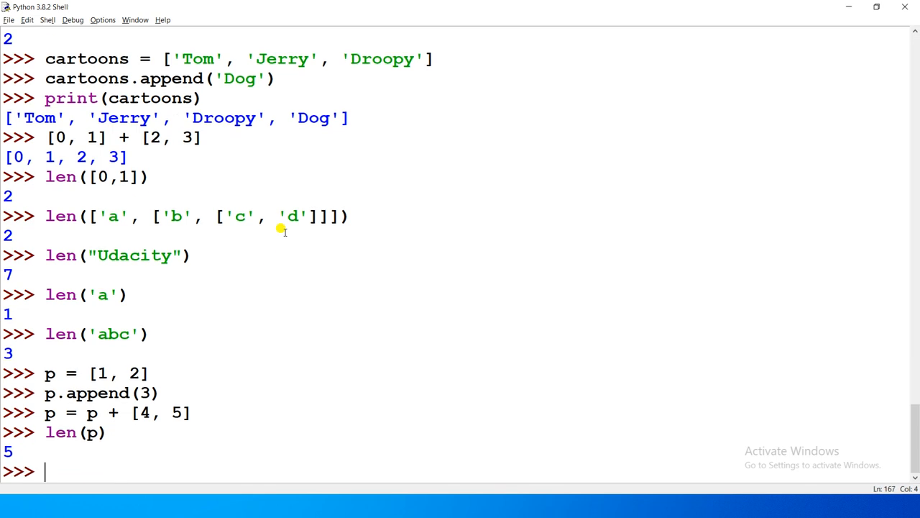
type("print")
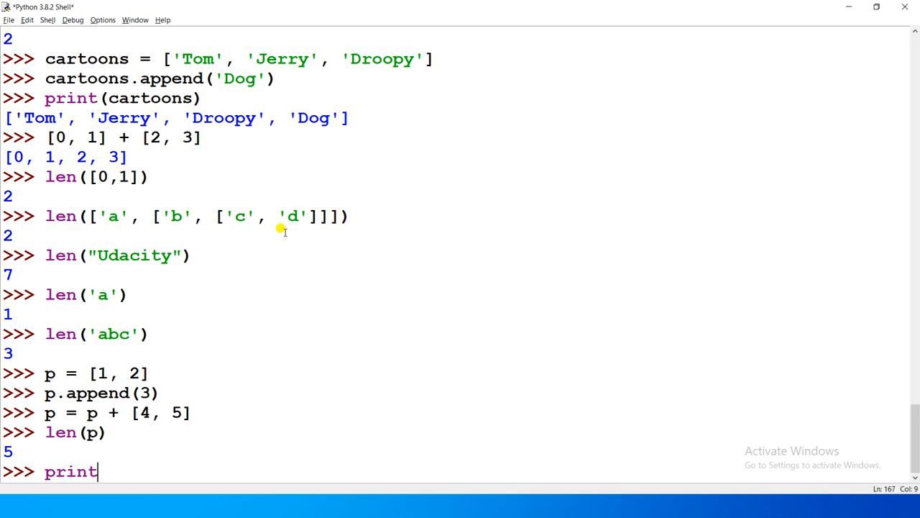
key("Return")
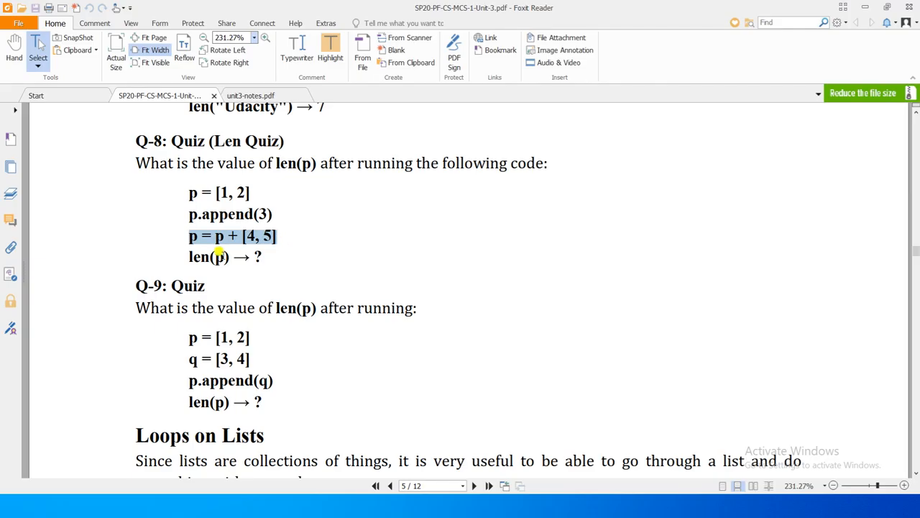
- Scroll the notes down from the Len Quiz to the Q-9 Quiz question
scroll("down", 3)
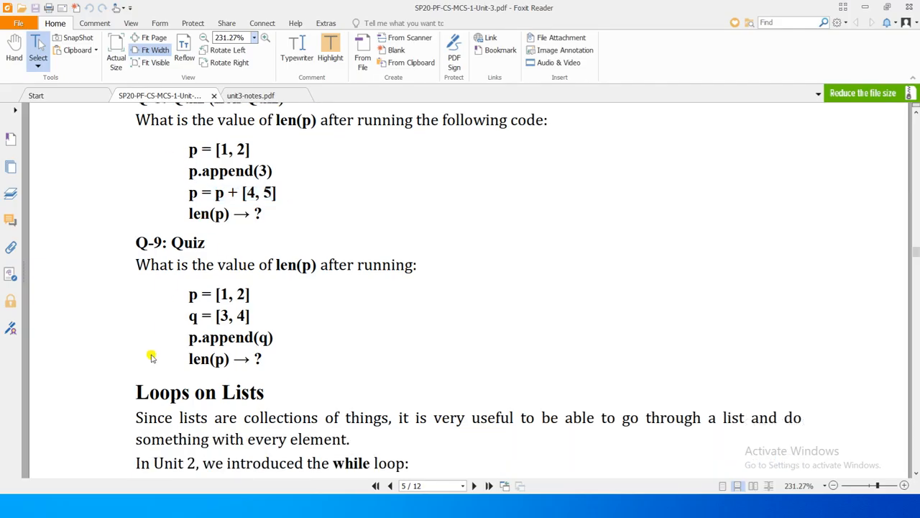
scroll("down", 3)
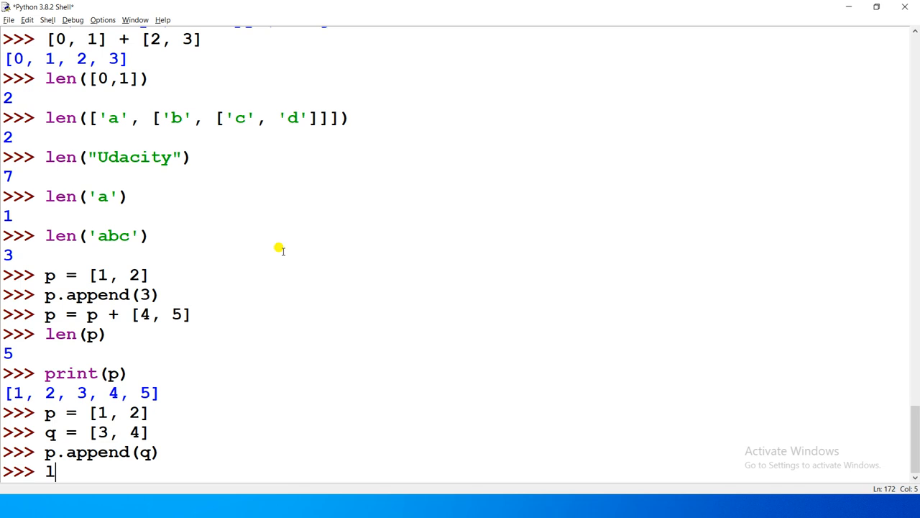
- Evaluate len(p) giving 3 after appending q, print p as [1, 2, [3, 4]], and clear the notes' selection
type("en()")
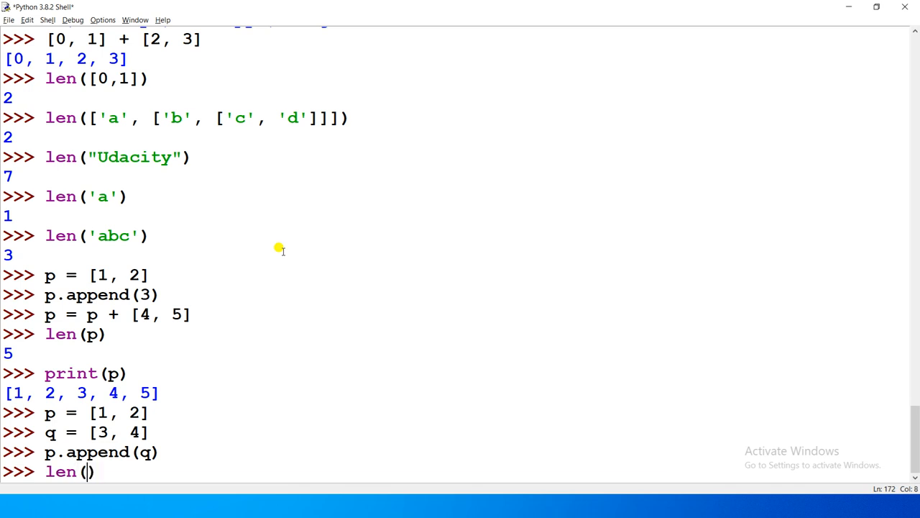
type("p)")
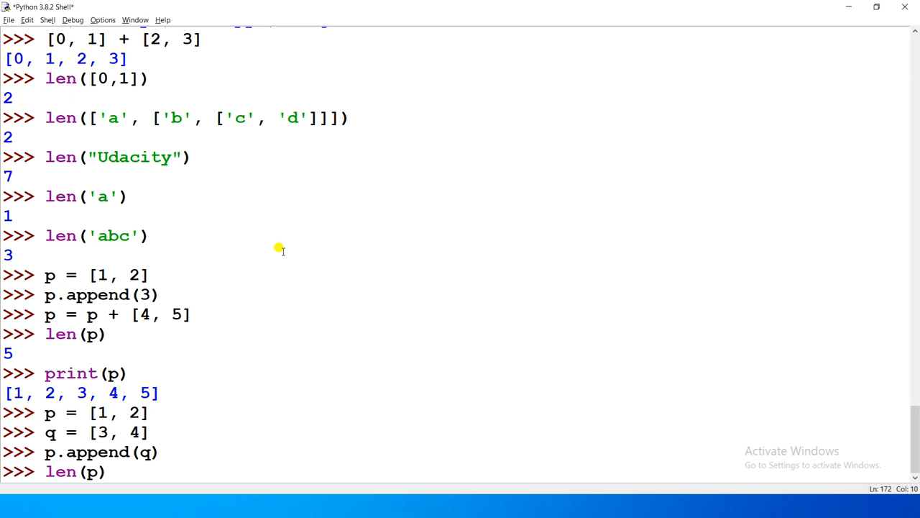
key("Return")
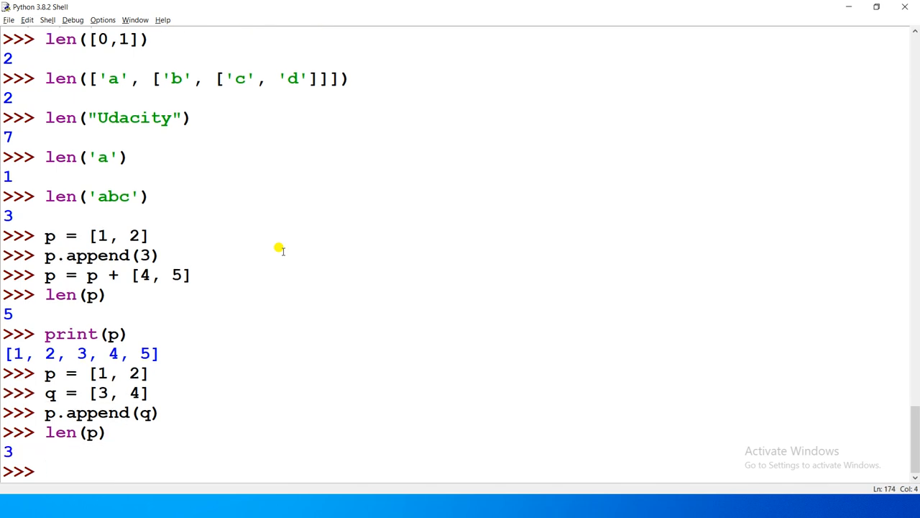
type("print")
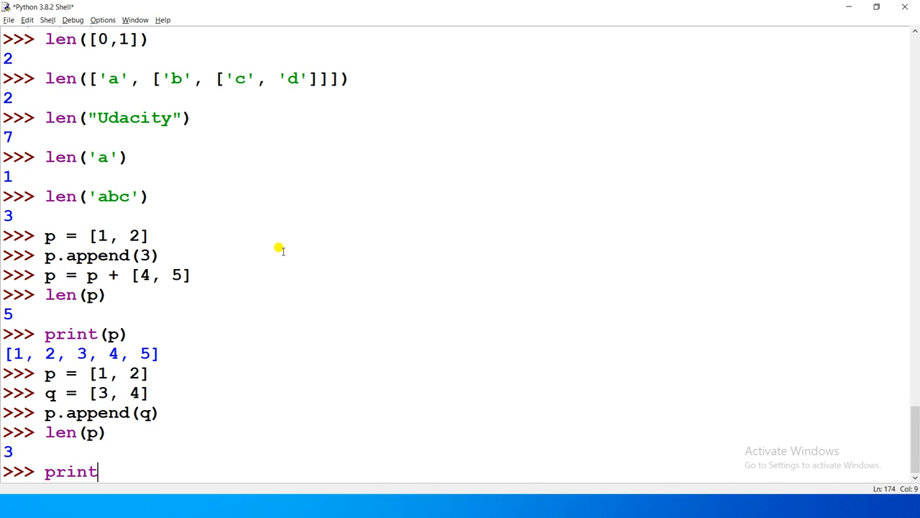
key("Return")
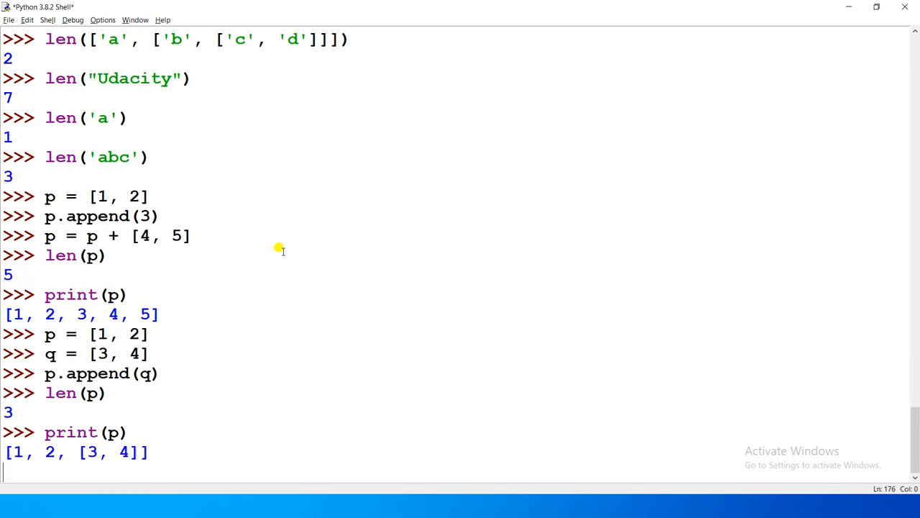
key("Return")
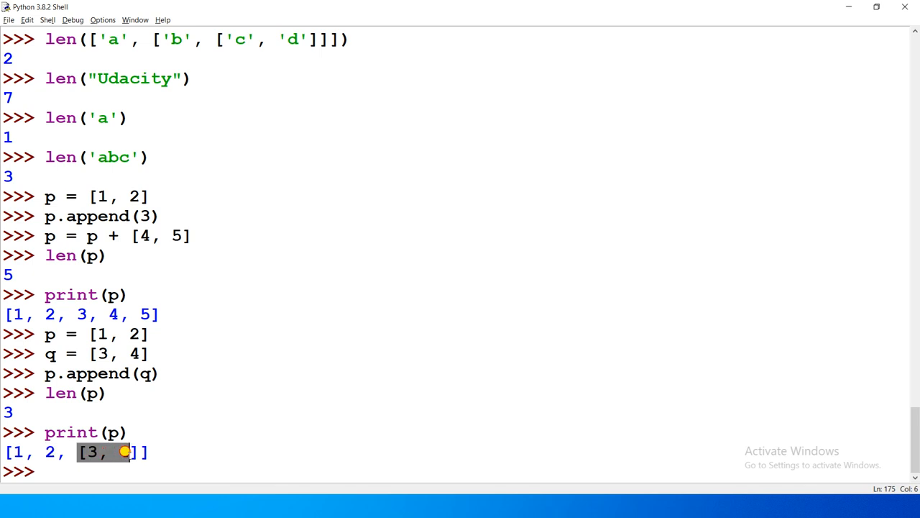
mouse_move(132, 451)
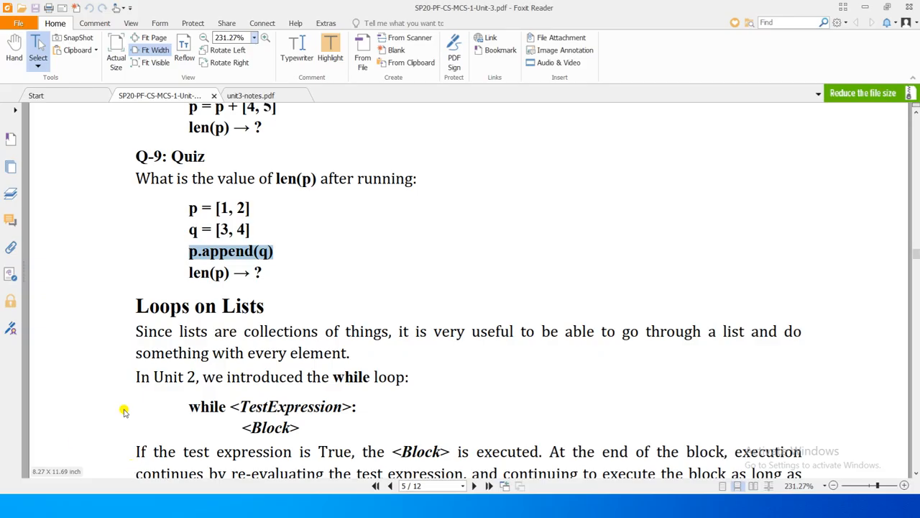
left_click(328, 282)
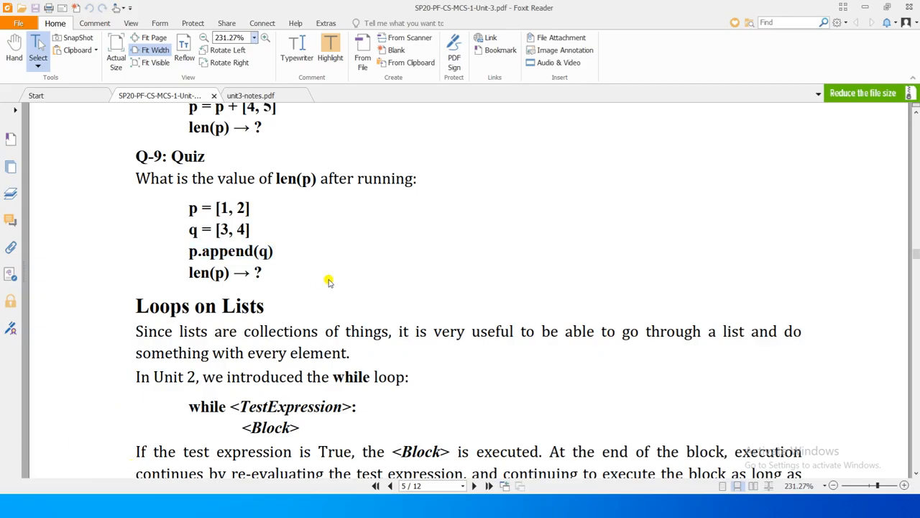